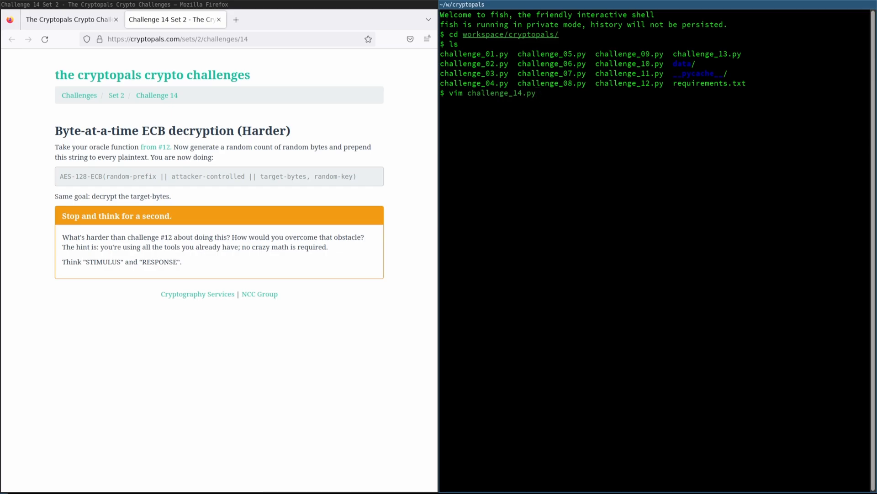
- Open challenge_14.py in Vim for editing and glance at the random-prefix formula in the browser
{"action": "key", "text": "Return"}
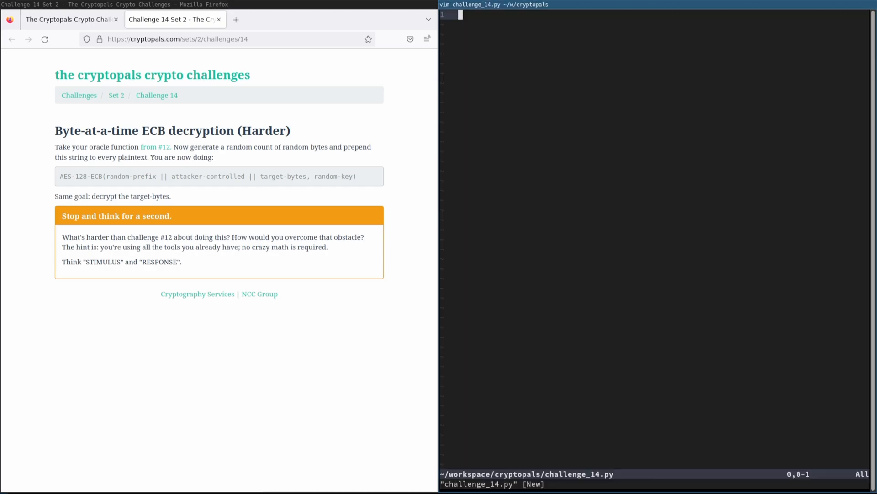
{"action": "key", "text": "i"}
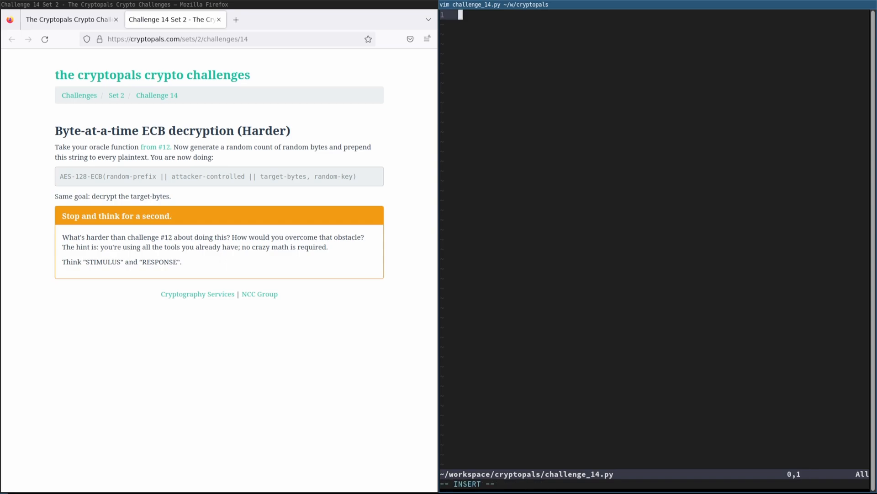
{"action": "double_click", "coordinate": [131, 177]}
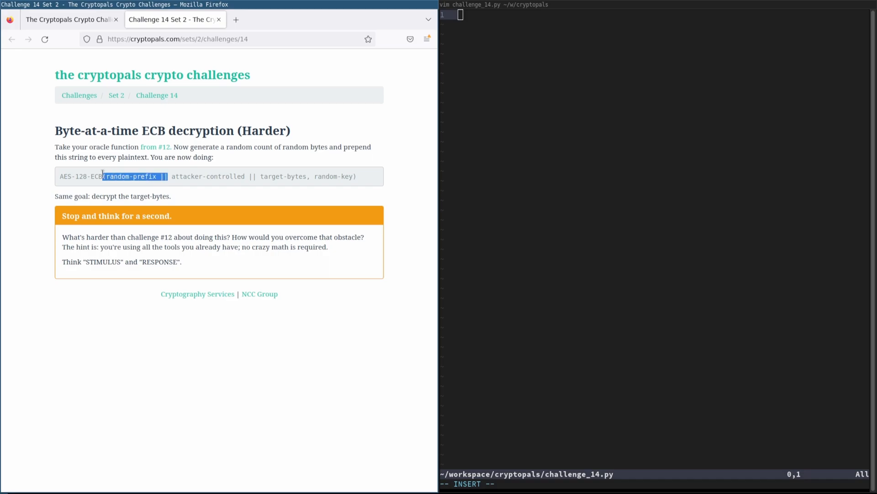
- Write 'from challenge_12 import ECBOracleType' and the find_prefix_length(oracle, block_size: int) -> int signature
{"action": "type", "text": "def find_prefix_length("}
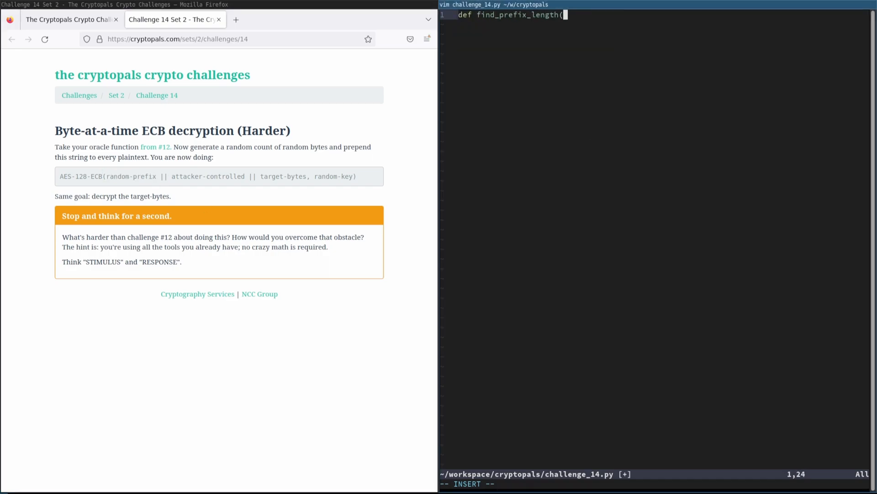
{"action": "type", "text": "oracle:"}
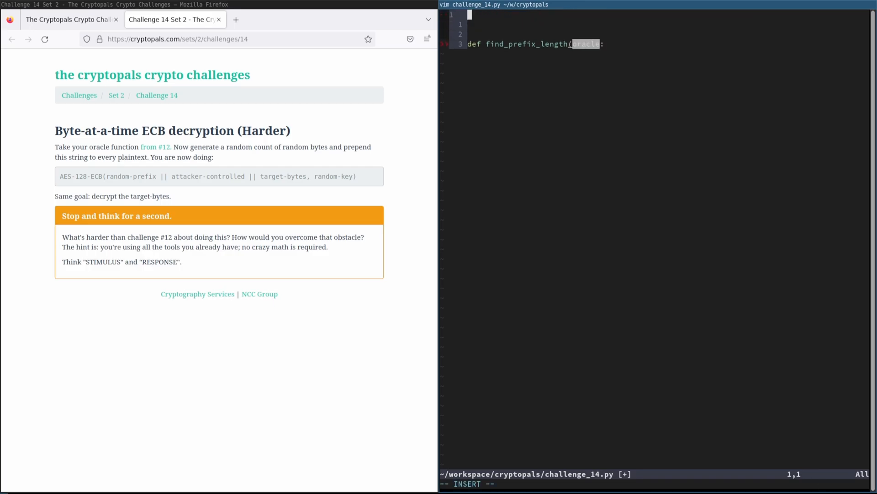
{"action": "type", "text": "from challe"}
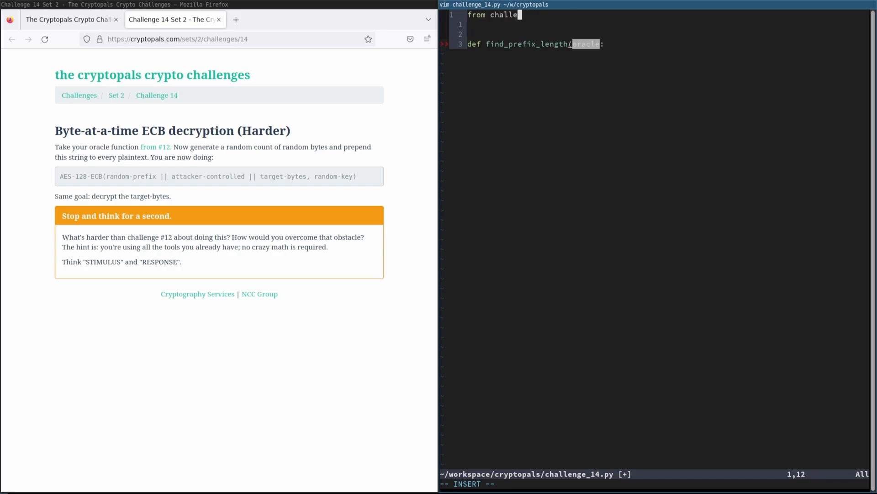
{"action": "type", "text": "nge_12 import EC"}
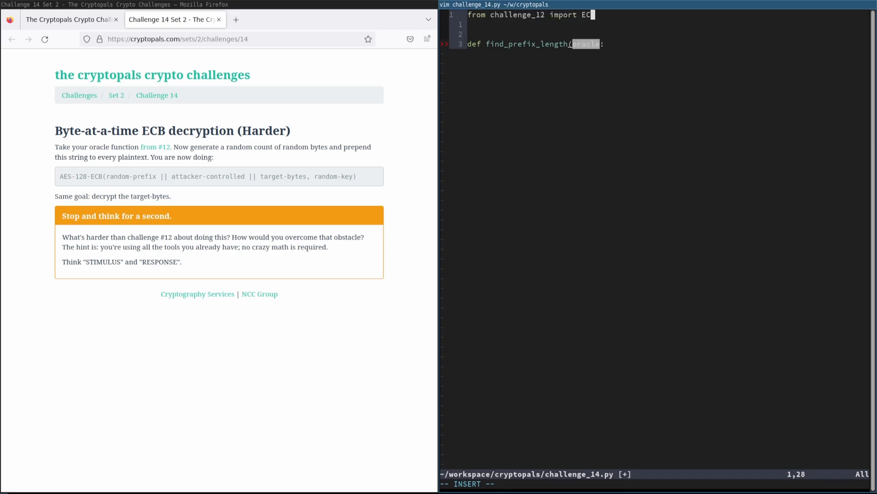
{"action": "type", "text": "BOracleType"}
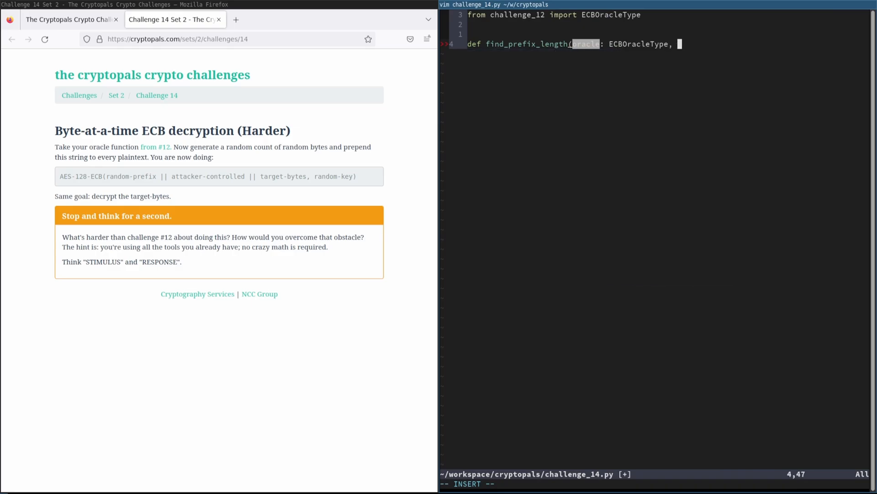
{"action": "type", "text": "block_size:"}
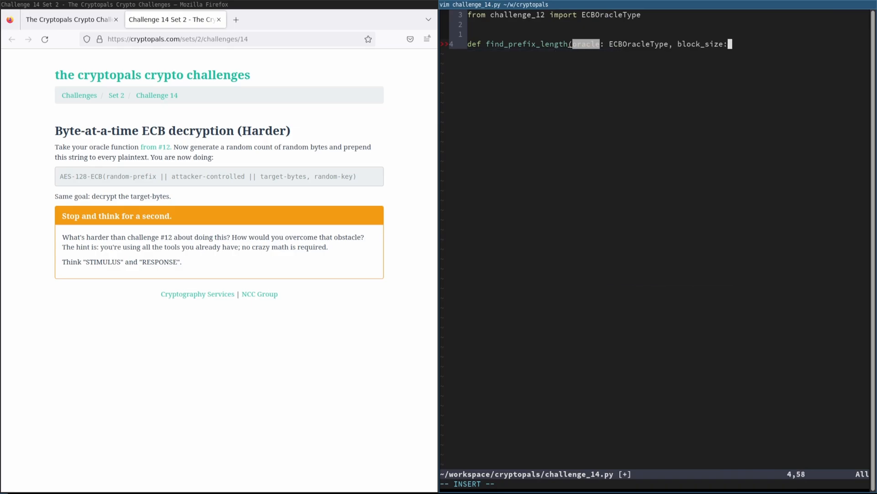
{"action": "type", "text": "int) -> int:"}
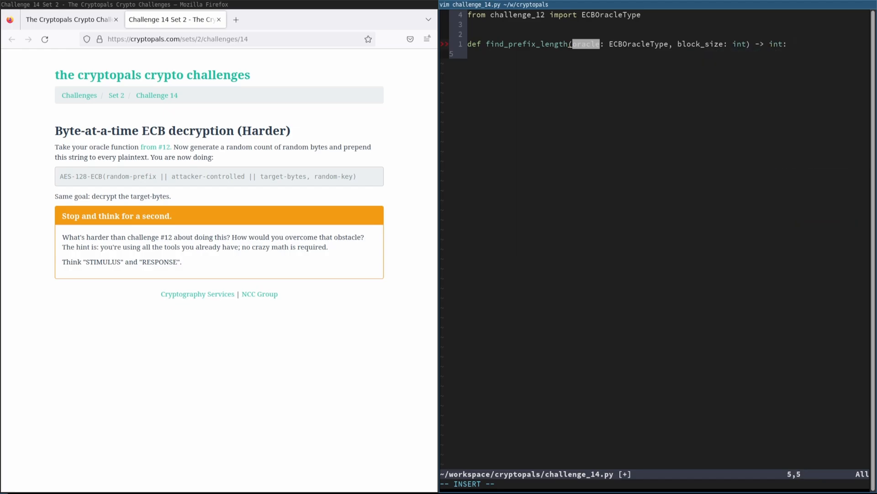
- Store oracle(bytes(16)) as ct_1 and oracle(b'\x01') as ct_2 inside find_prefix_length
{"action": "type", "text": "ct_1 = oracle()"}
{"action": "type", "text": "ct_2 = oracle(b'\\x01"}
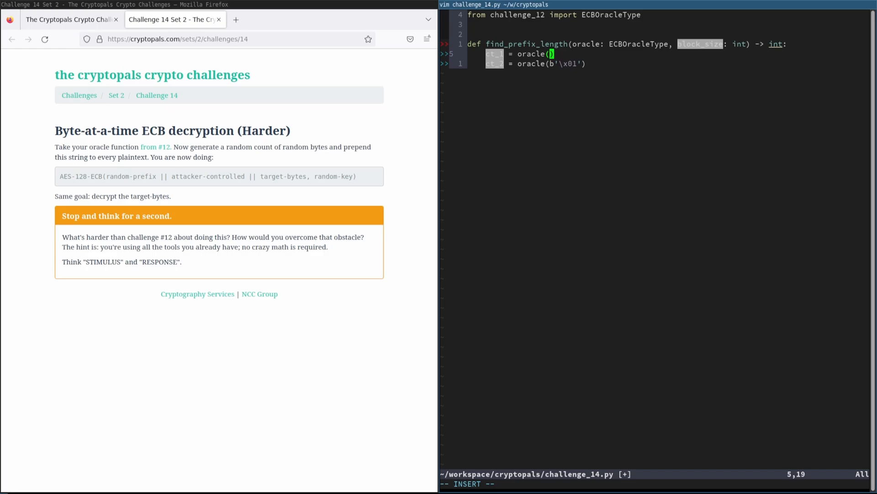
{"action": "type", "text": "bytes(16"}
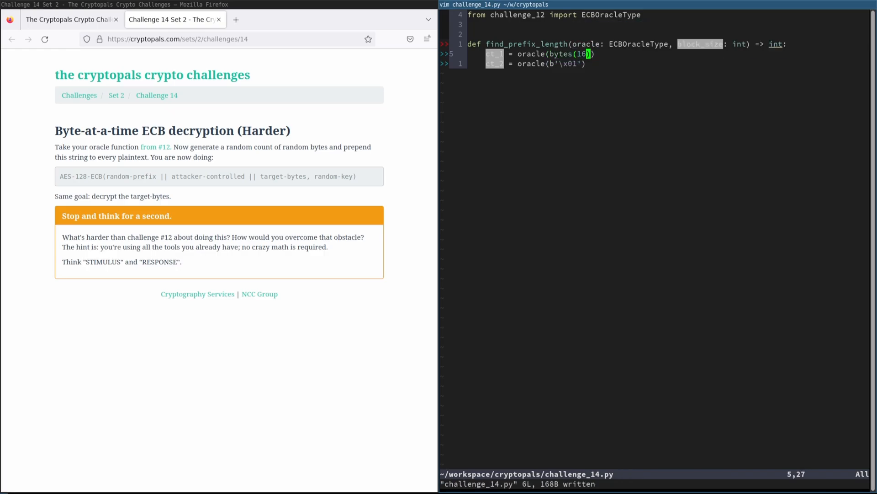
{"action": "key", "text": "V"}
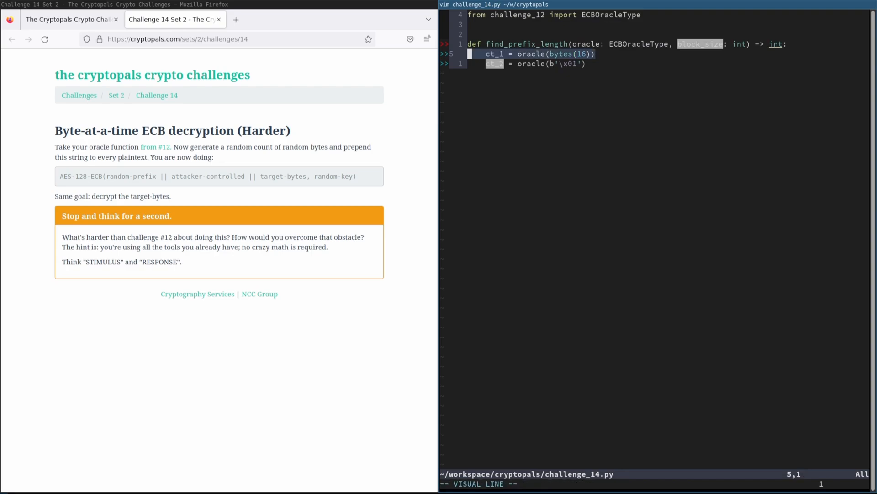
{"action": "key", "text": "Escape"}
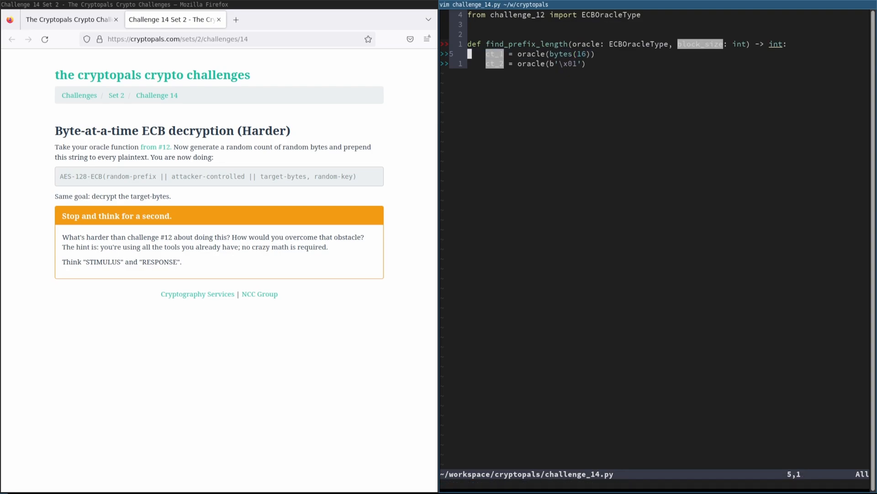
{"action": "key", "text": "V"}
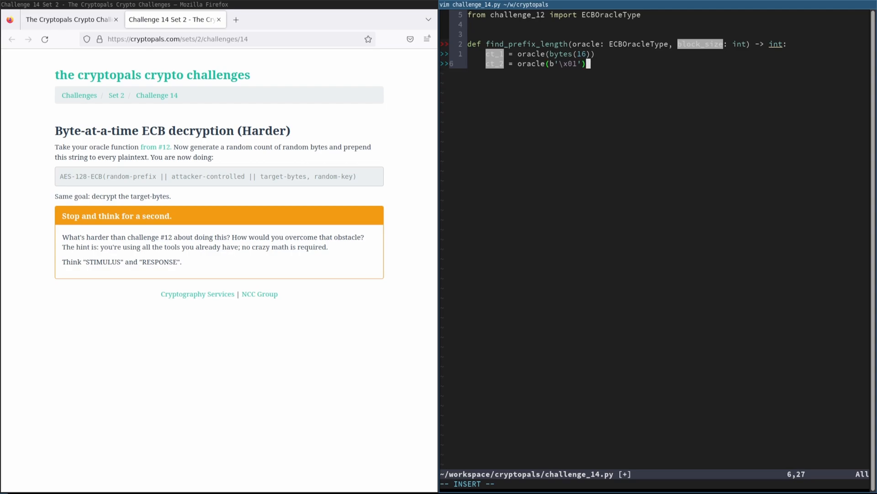
- Begin the eq_blocks = len(commonprefix line below the ct_2 call
{"action": "key", "text": "Return"}
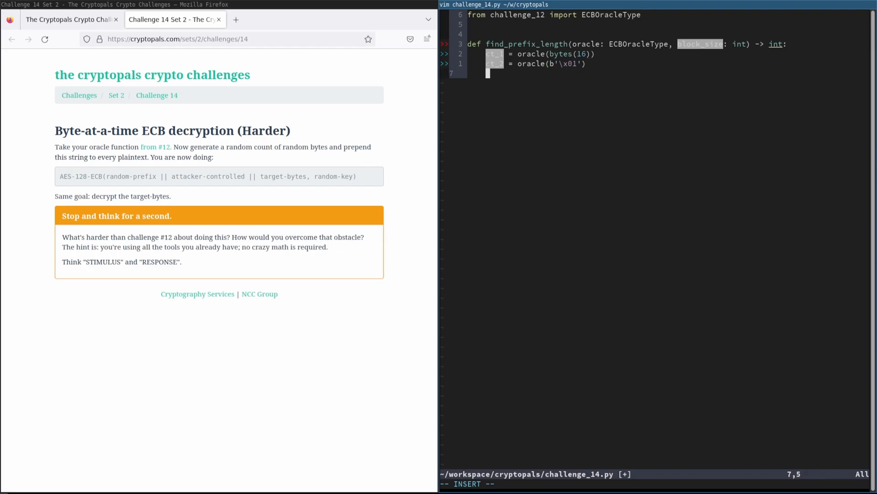
{"action": "type", "text": "eq_blocks"}
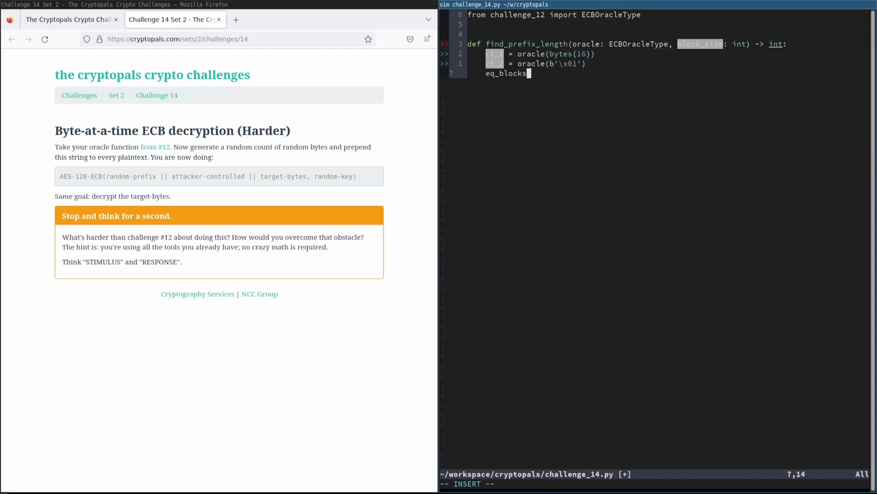
{"action": "type", "text": "= len(commonprefix"}
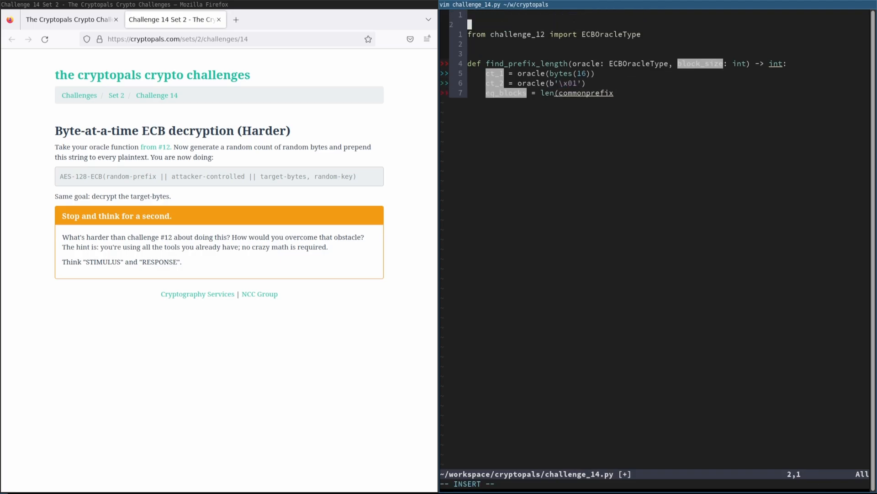
- Import commonprefix from os.path, finish eq_blocks = len(commonprefix((ct_1, ct_2))) // block_size, and save
{"action": "type", "text": "from os.path import commonprefix"}
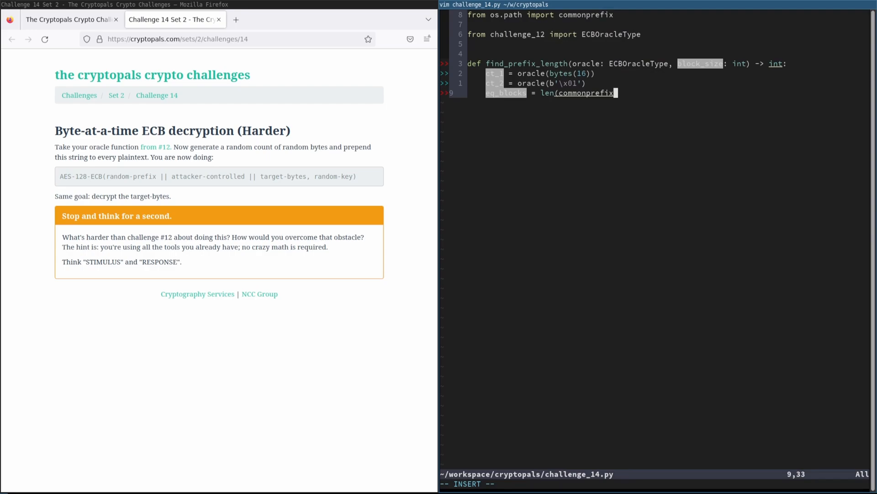
{"action": "type", "text": "((ct_1"}
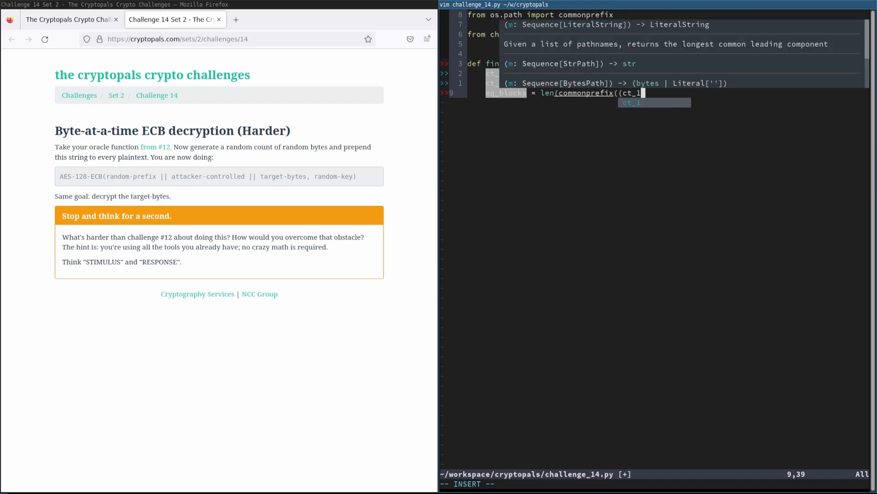
{"action": "type", "text": ", ct_2))) //"}
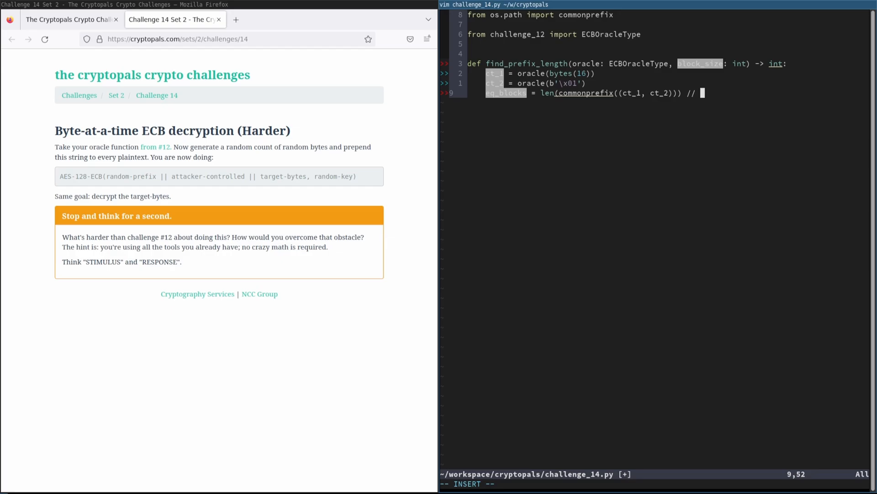
{"action": "type", "text": "block_size"}
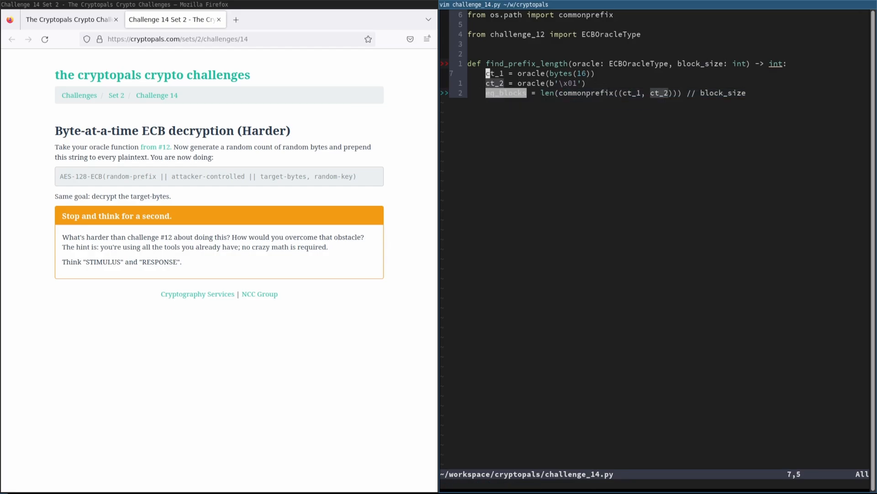
{"action": "type", "text": "index"}
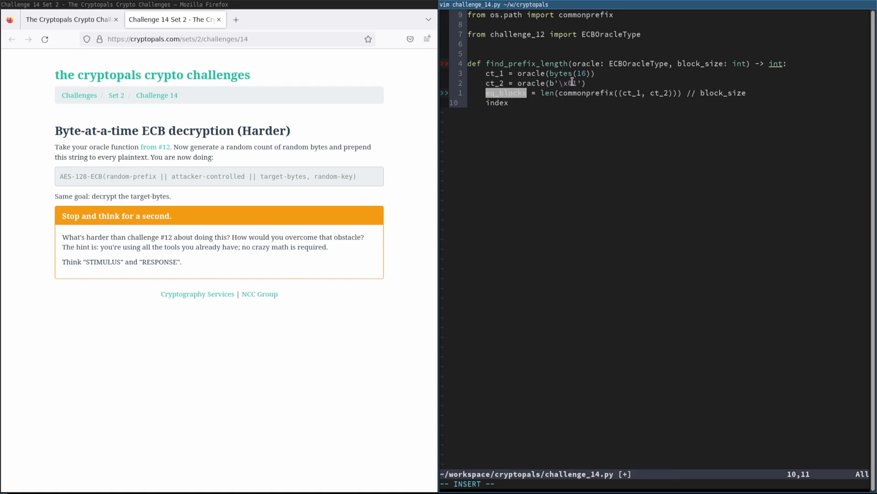
- Set index = block_size * (eq_blocks + 1) and loop i over range(1, 17) computing ct_3 = oracle(bytes(i) + b'\x01')
{"action": "type", "text": "1"}
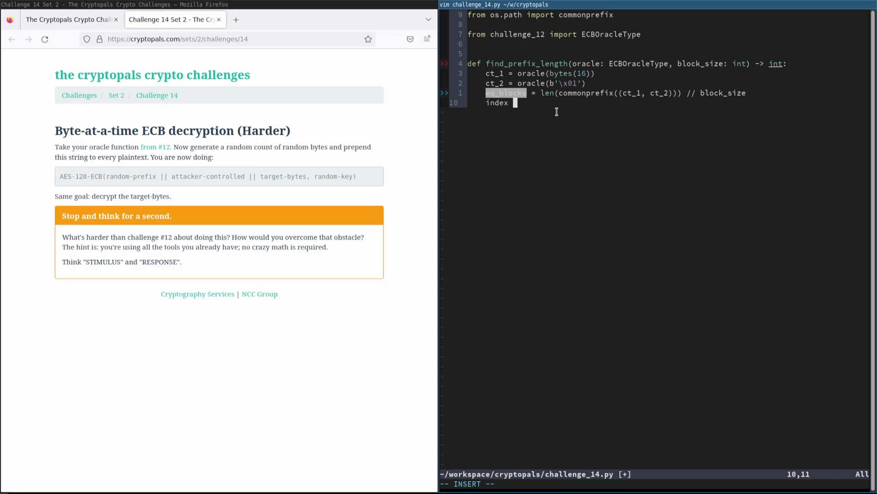
{"action": "type", "text": "block_size * (eq_blocks + 1"}
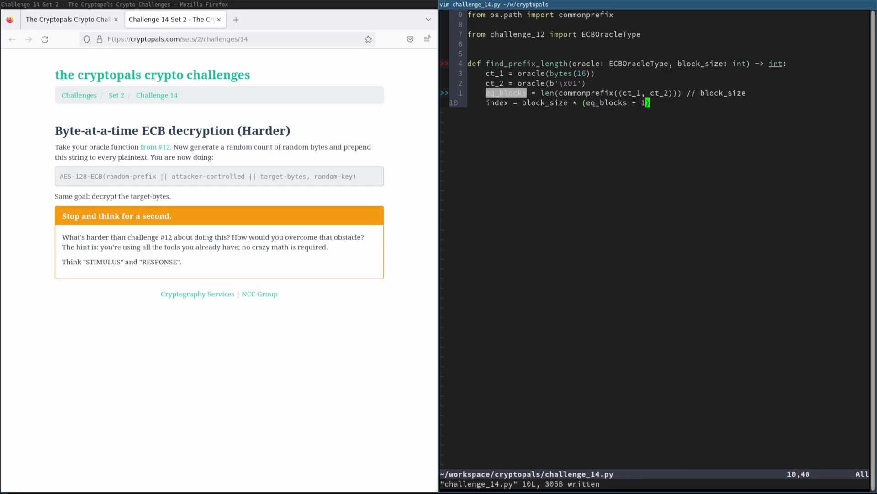
{"action": "type", "text": "for i in range"}
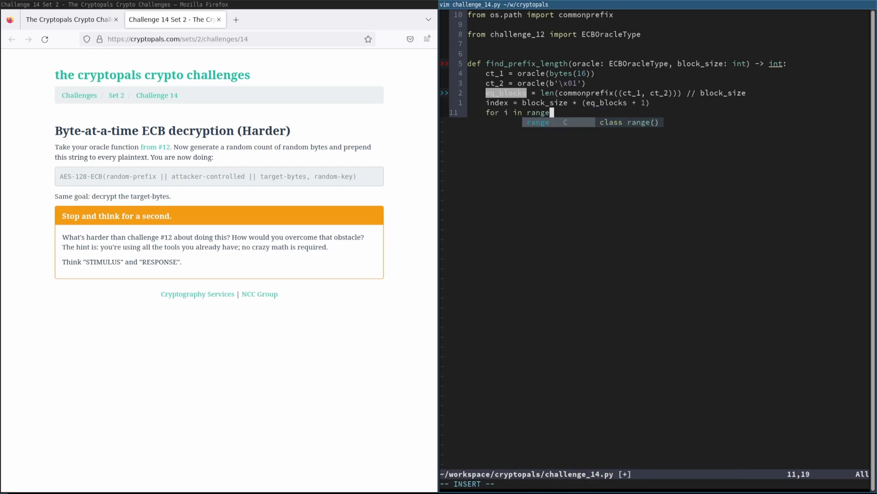
{"action": "type", "text": "(1, 178"}
{"action": "type", "text": "ct_3 = oracle(bytes(i) + b'\\"}
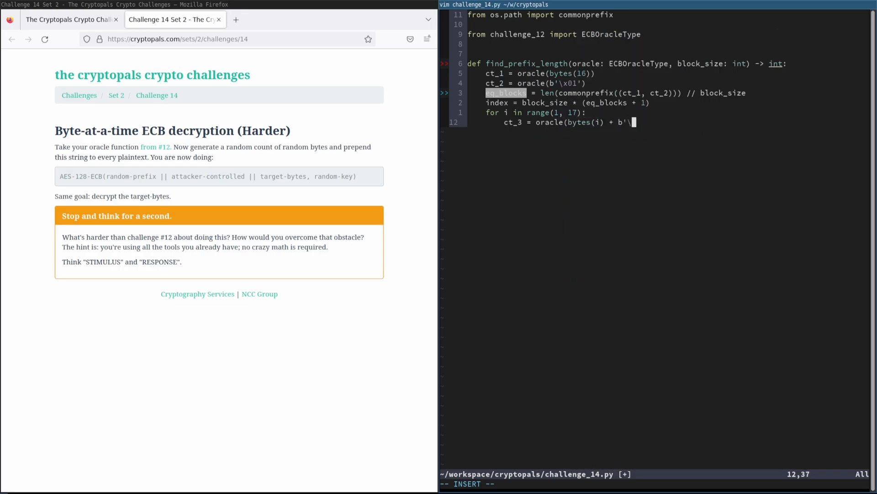
{"action": "type", "text": "x01')"}
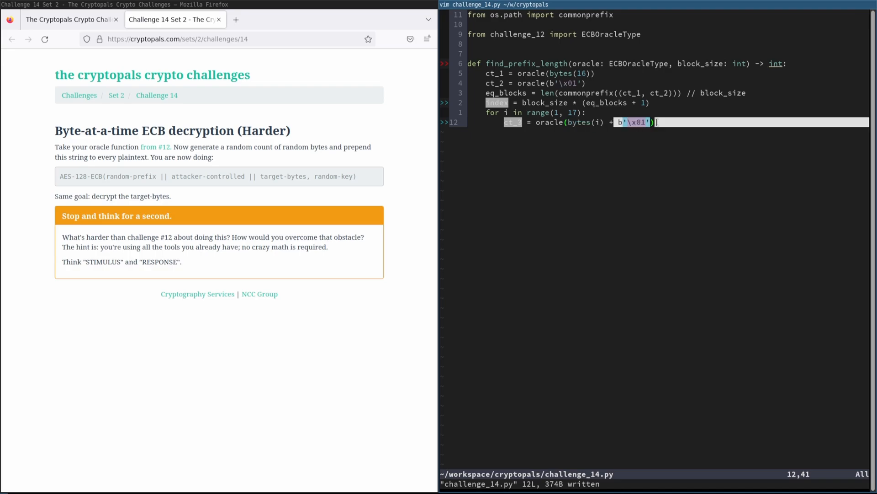
{"action": "key", "text": "Escape"}
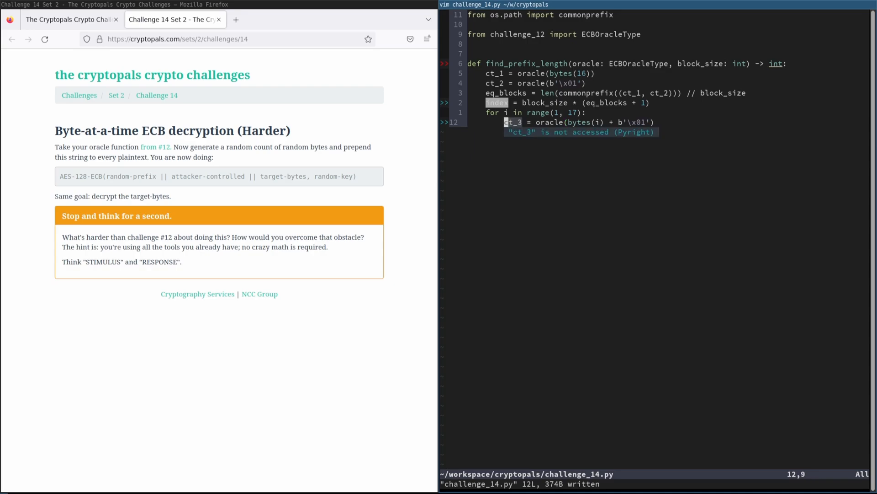
{"action": "key", "text": "o"}
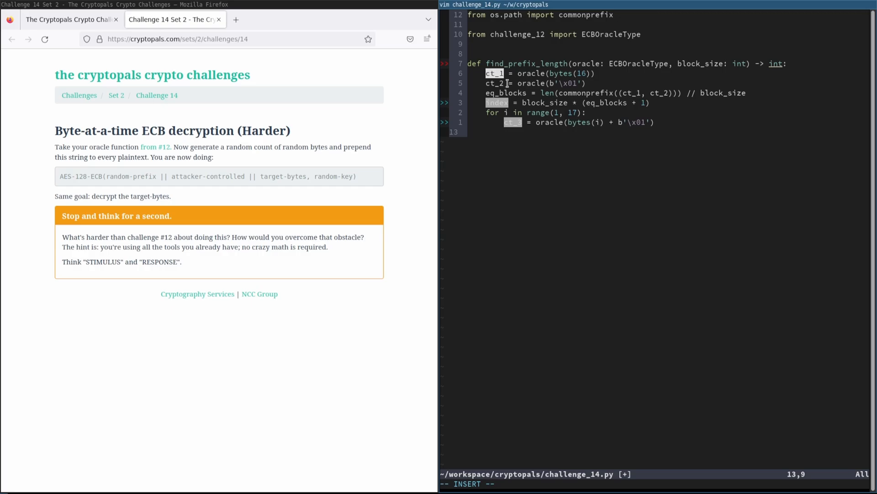
- Return index - i when ct_1[:index] == ct_3[:index], otherwise raise Exception("oh no!") after the loop
{"action": "type", "text": "if c"}
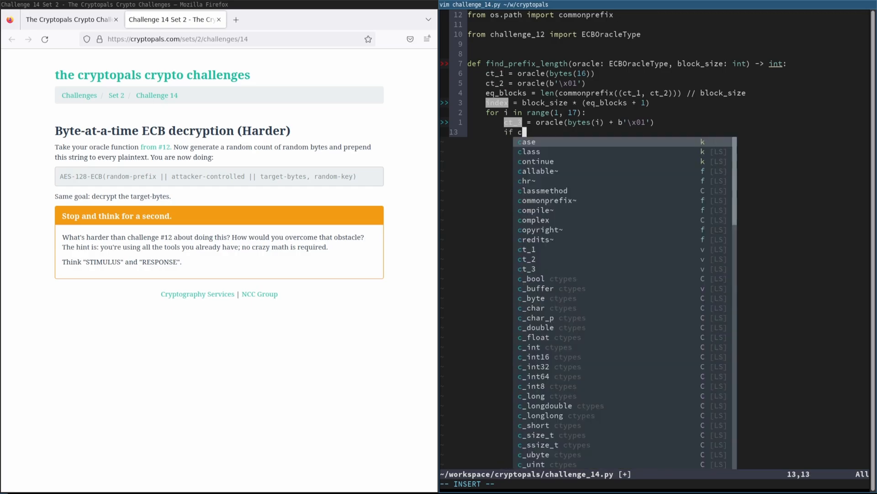
{"action": "type", "text": "t_1[:index] ="}
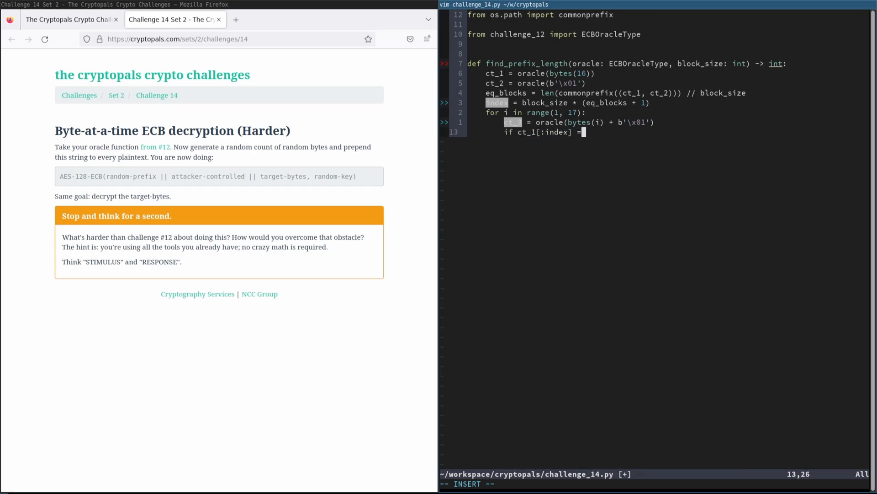
{"action": "type", "text": "= ct_3[:index]:"}
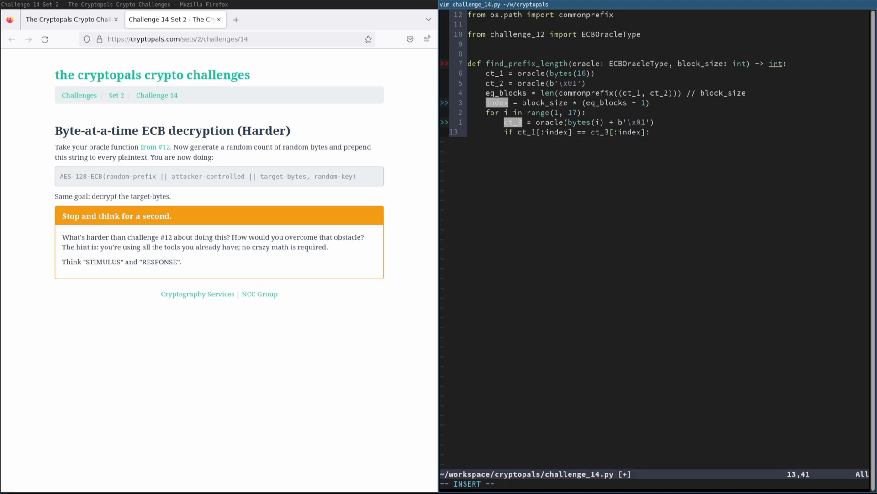
{"action": "mouse_move", "coordinate": [651, 132]}
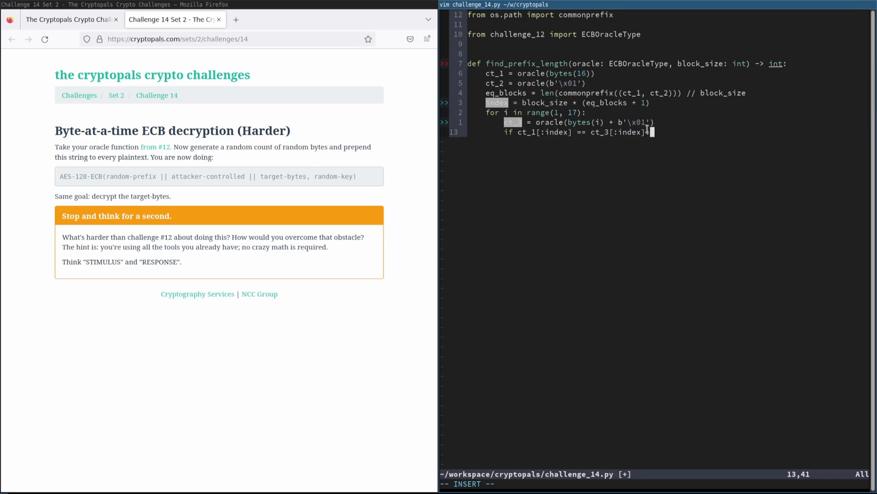
{"action": "right_click", "coordinate": [609, 103]}
{"action": "type", "text": ":"}
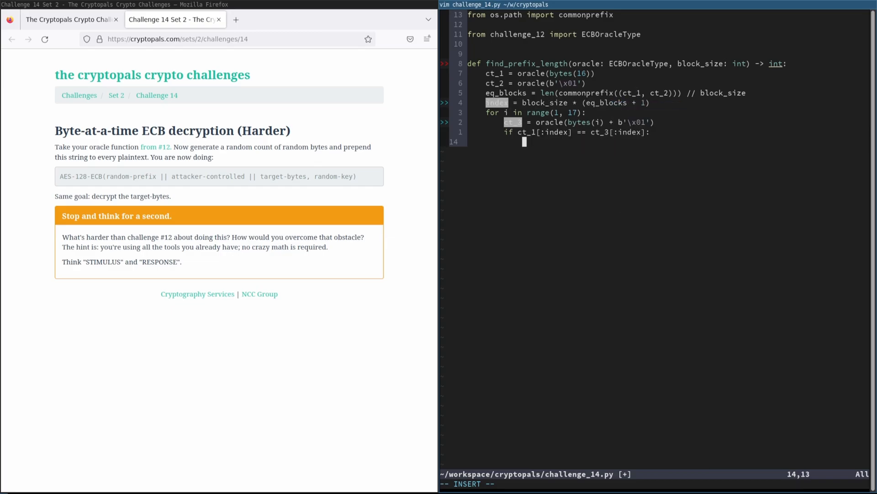
{"action": "type", "text": "return index - i"}
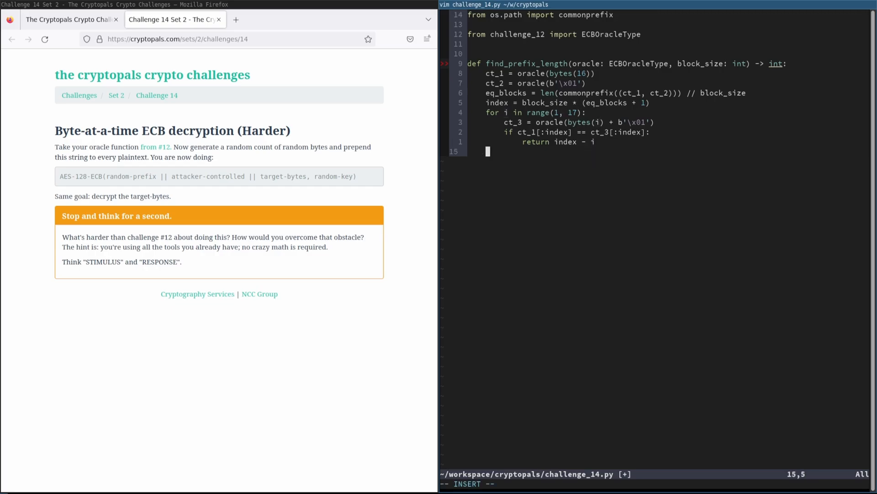
{"action": "type", "text": "raise Exception"}
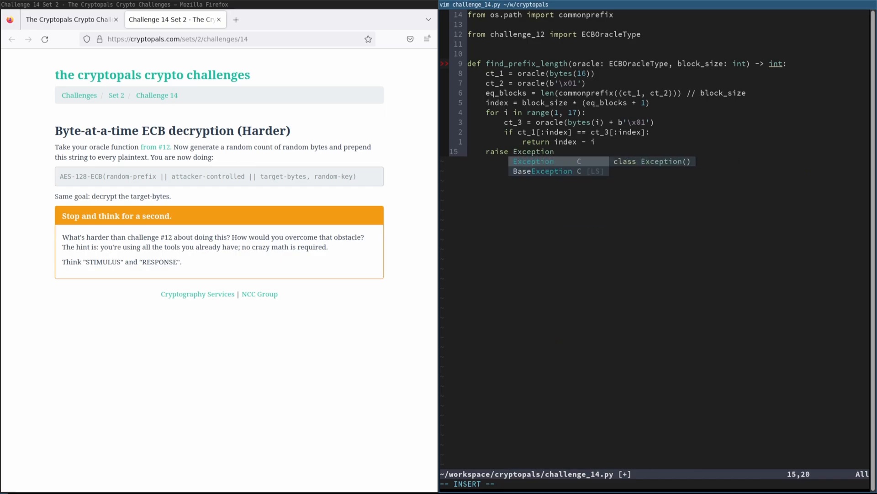
{"action": "type", "text": "(\"oh no!\""}
{"action": "type", "text": "def w"}
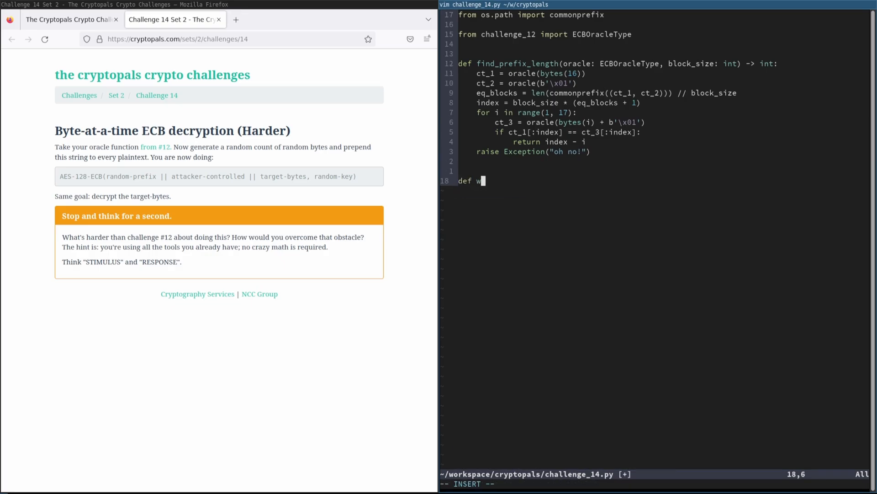
- Declare wrap_oracle(oracle: ECBOracleType, prefix_len: int, block_size: int) -> ECBOracleType and start its body
{"action": "type", "text": "rap_oracle("}
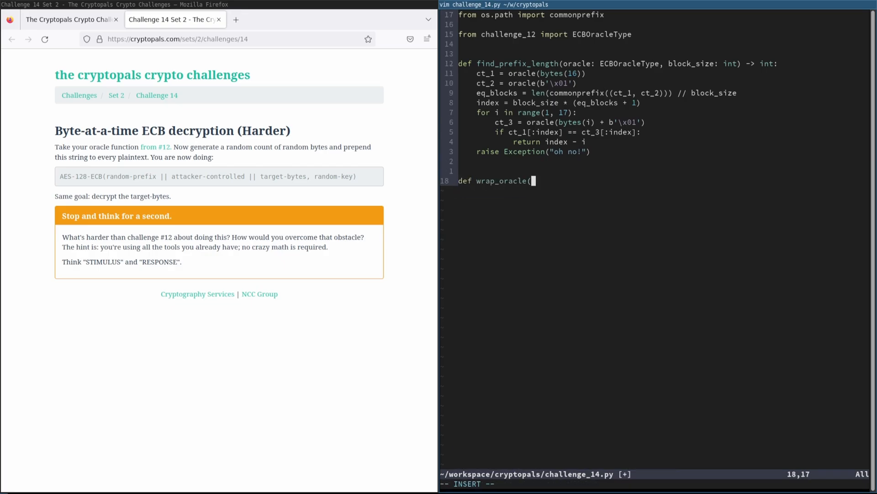
{"action": "type", "text": "oracle: EC"}
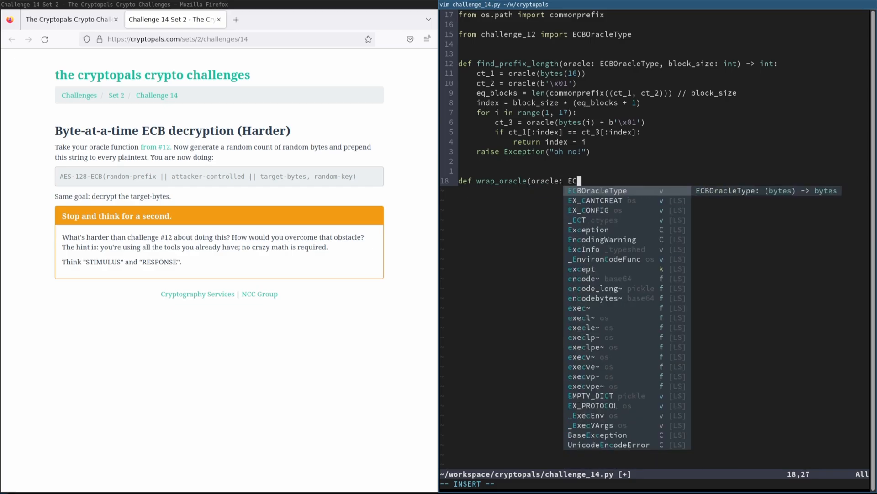
{"action": "type", "text": "BOracleType, prefi"}
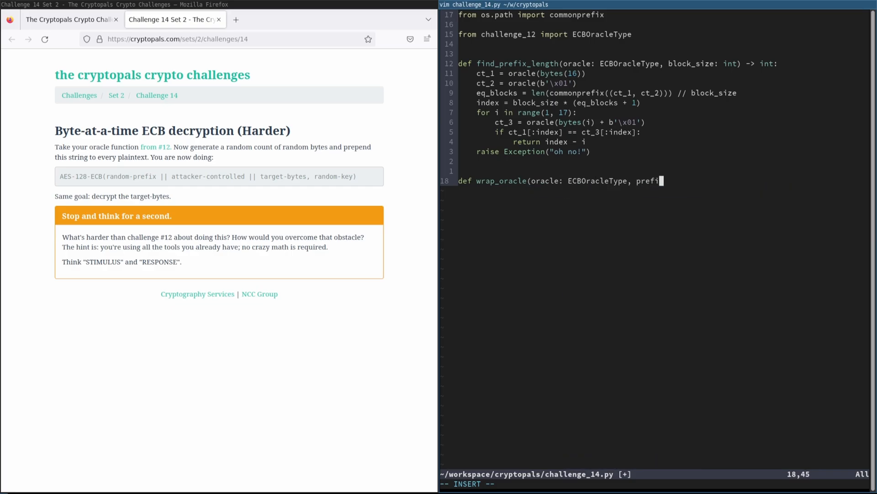
{"action": "type", "text": "_len: int, block"}
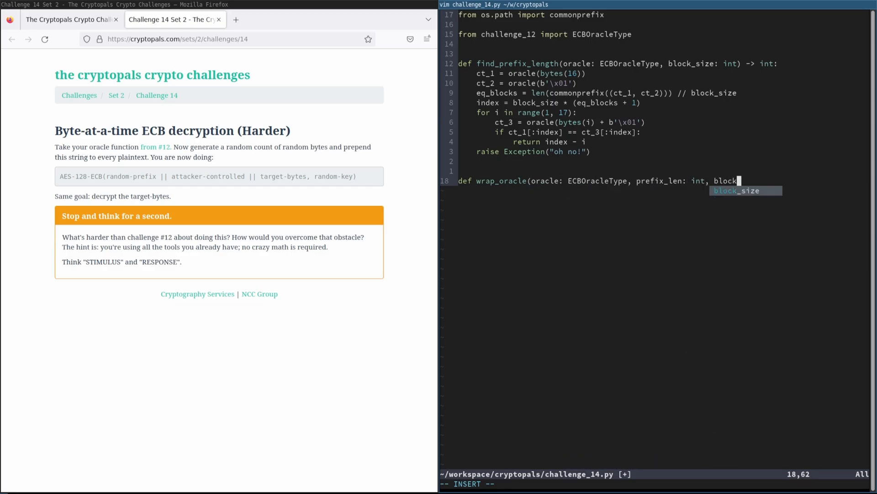
{"action": "type", "text": "_size: int)"}
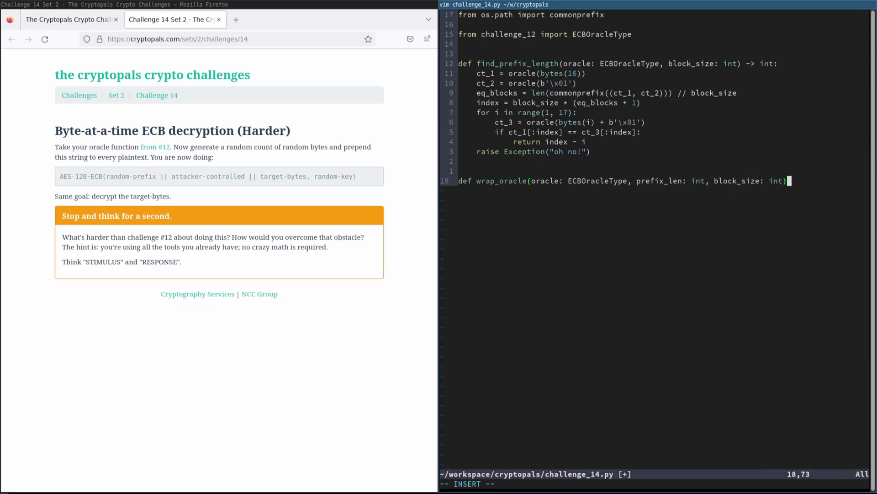
{"action": "type", "text": "-> ECBOracleType:"}
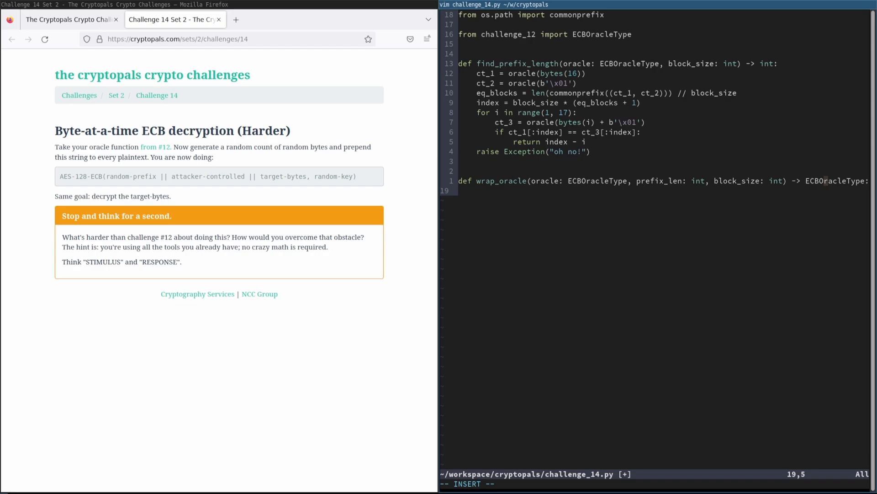
{"action": "key", "text": "Return"}
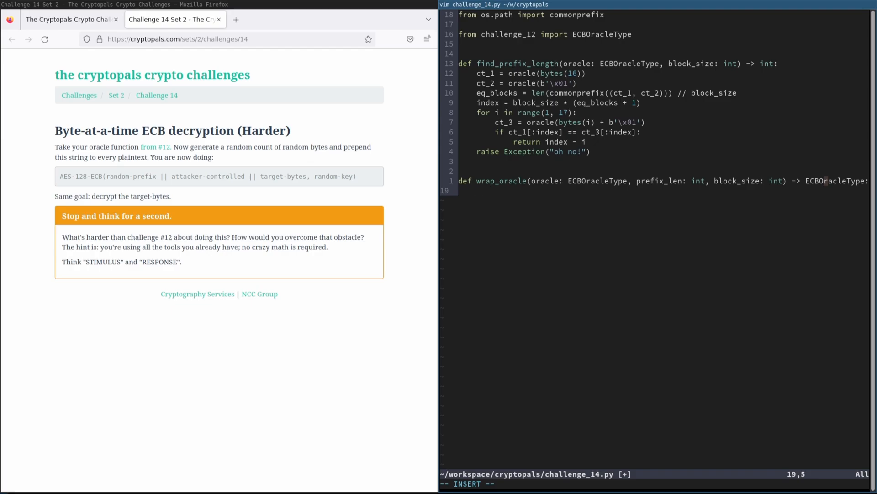
{"action": "key", "text": "Return"}
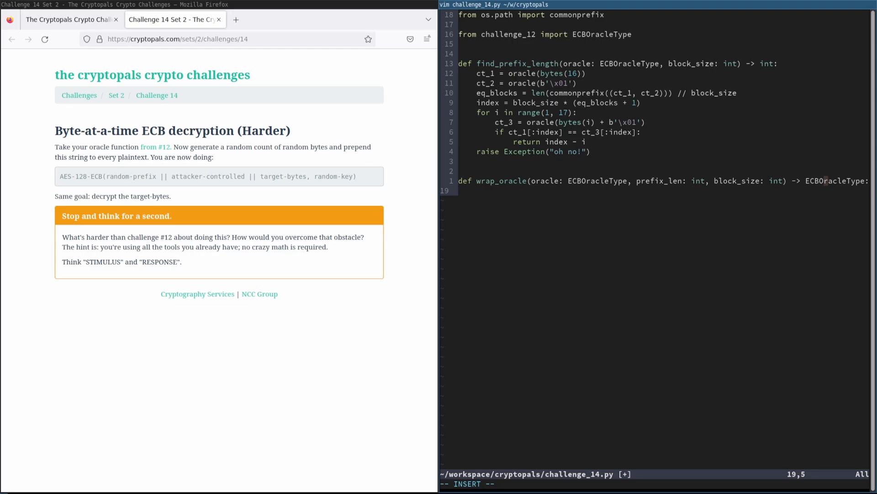
{"action": "key", "text": "Return"}
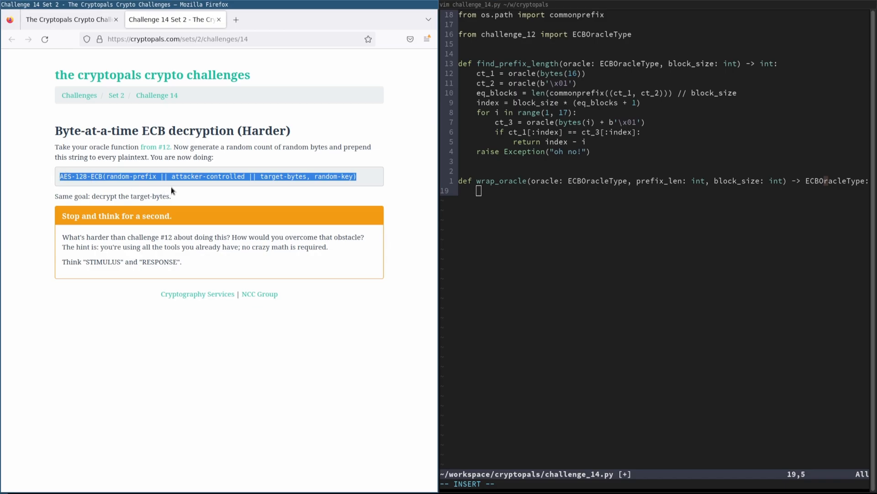
- Open Challenge 12 in a new Firefox tab, look at it, and return to Challenge 14
{"action": "double_click", "coordinate": [130, 177]}
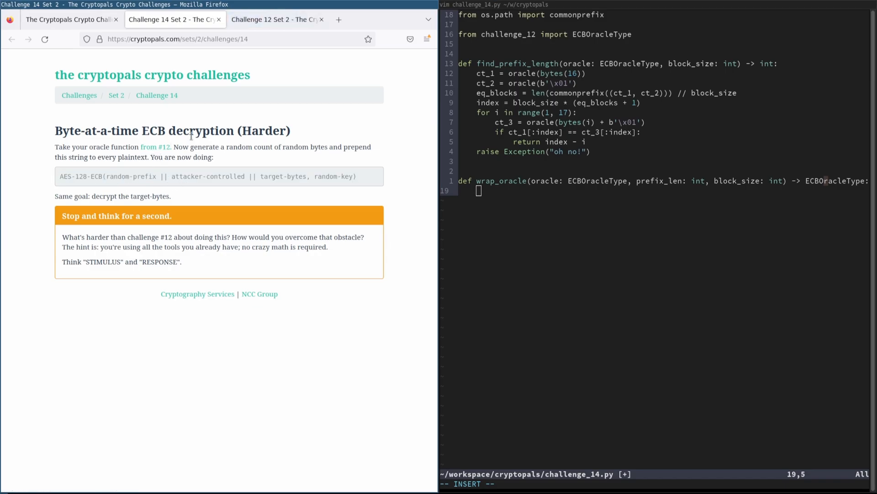
{"action": "left_click", "coordinate": [275, 19]}
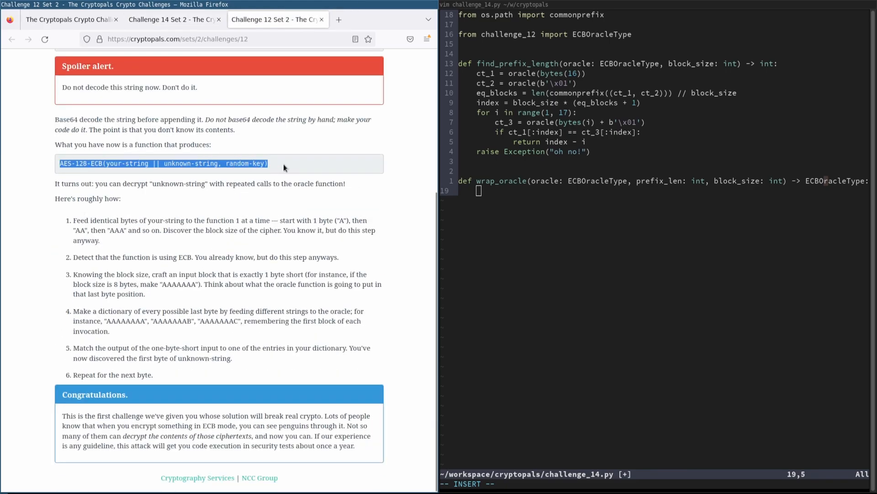
{"action": "left_click", "coordinate": [171, 19]}
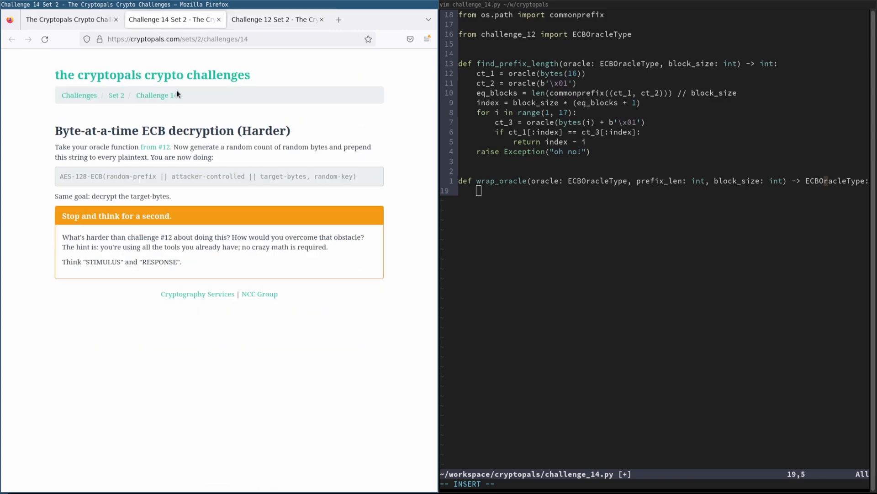
- Select parts of Challenge 14's AES-128-ECB oracle formula to compare with Challenge 12's, ending back on Challenge 14
{"action": "double_click", "coordinate": [132, 176]}
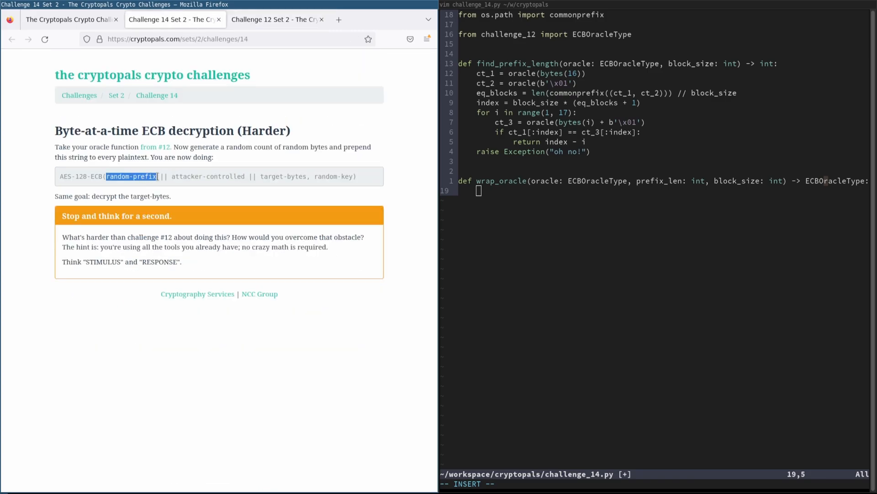
{"action": "left_click", "coordinate": [132, 177]}
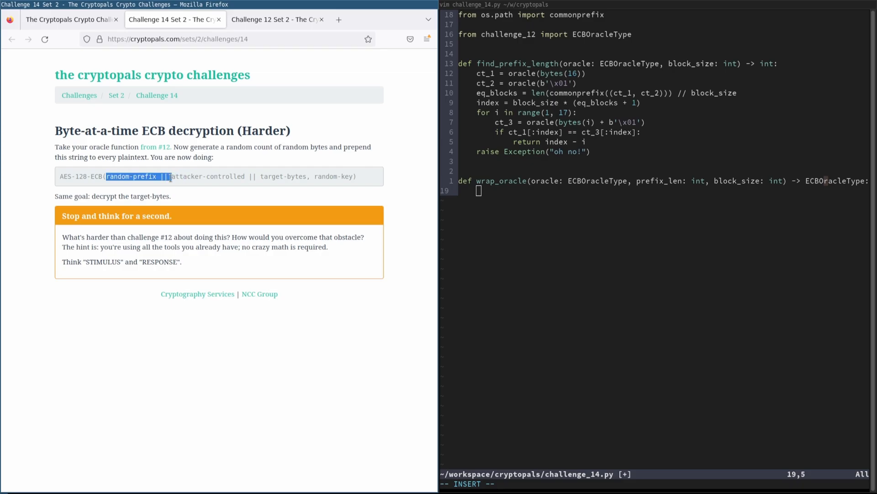
{"action": "double_click", "coordinate": [188, 176]}
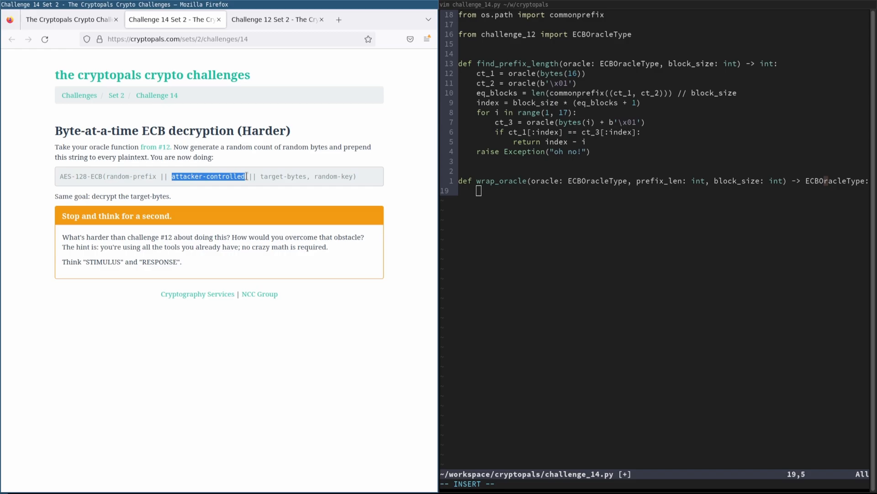
{"action": "left_click_drag", "start_coordinate": [245, 176], "coordinate": [357, 176]}
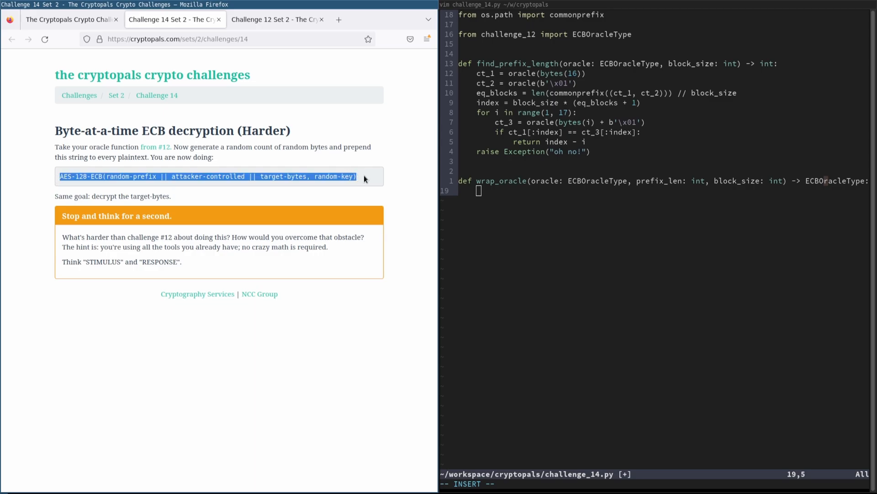
{"action": "left_click", "coordinate": [146, 177]}
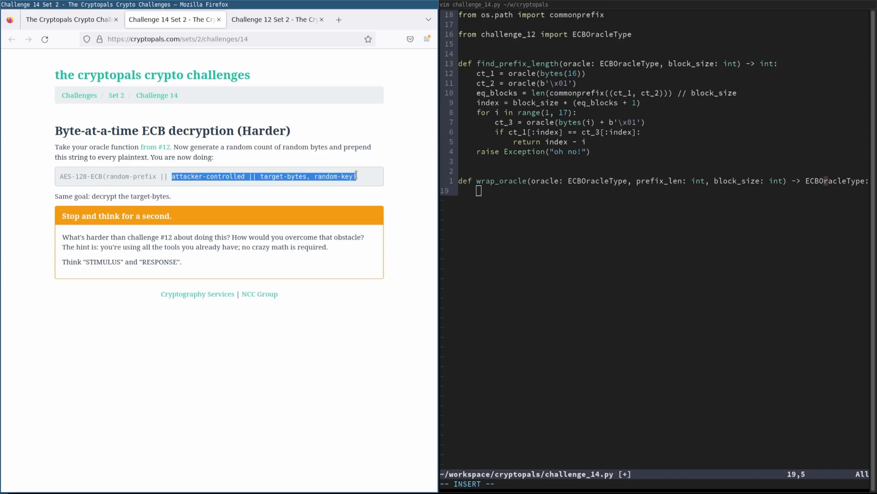
{"action": "left_click", "coordinate": [166, 177]}
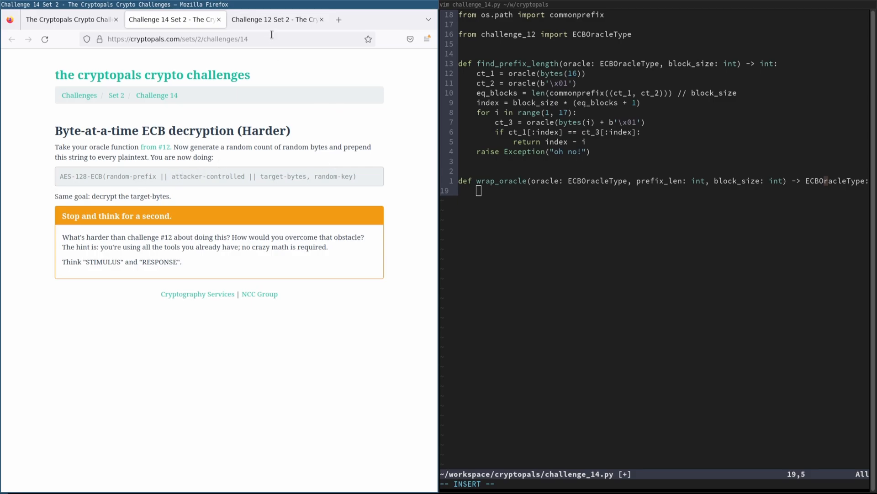
{"action": "left_click", "coordinate": [274, 20]}
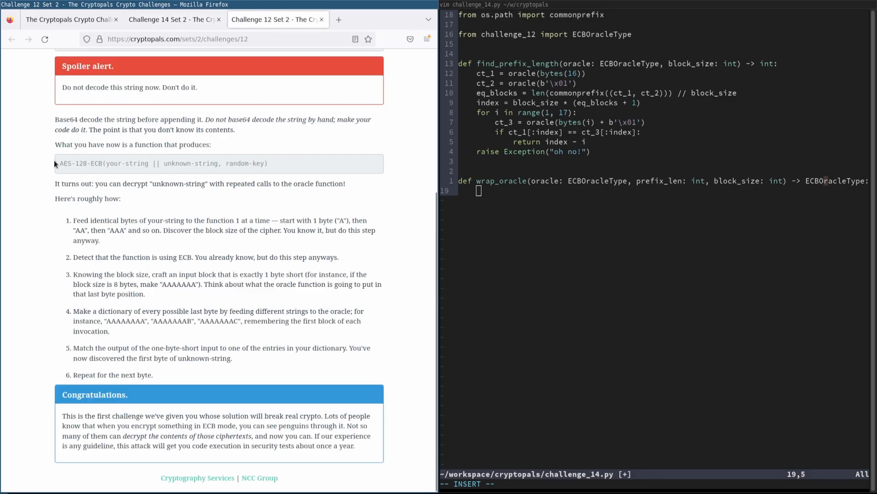
{"action": "left_click", "coordinate": [173, 19]}
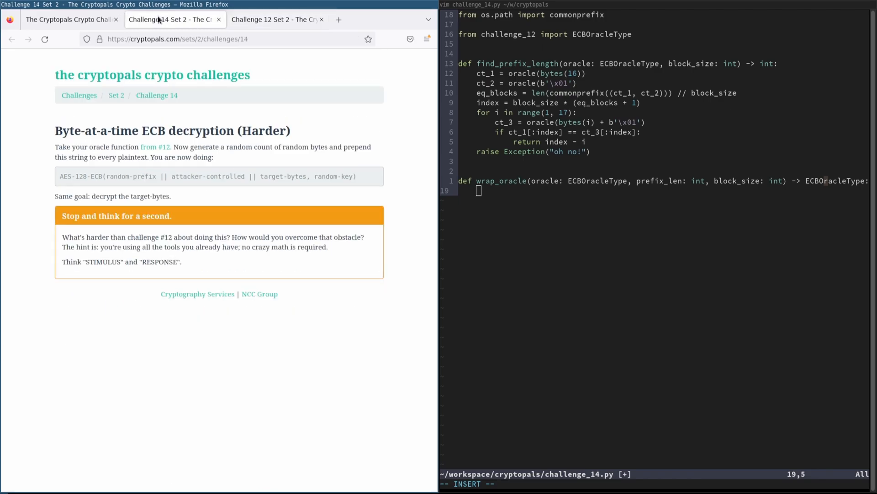
{"action": "mouse_move", "coordinate": [305, 275]}
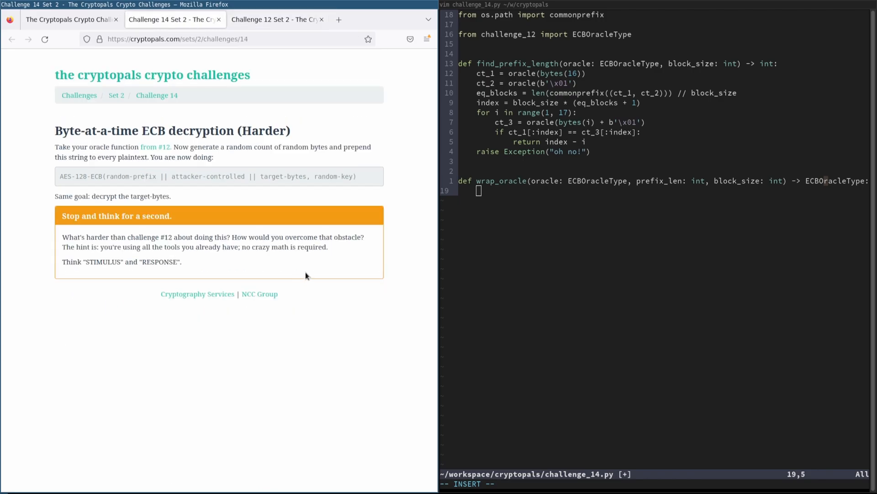
- Set pad_len = block_size - (prefix_len % block_size) and cutoff_ind = prefix_len + pad_len in wrap_oracle
{"action": "type", "text": "pad_len = block_size"}
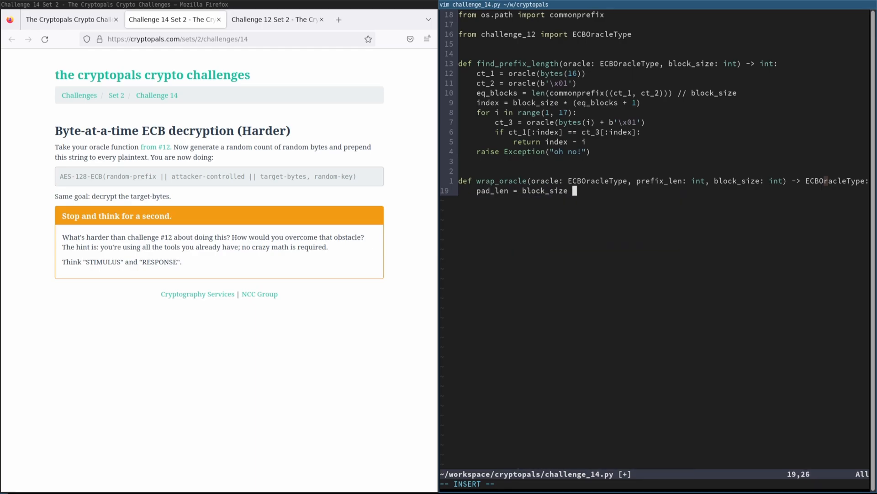
{"action": "type", "text": "- (prefix_len %"}
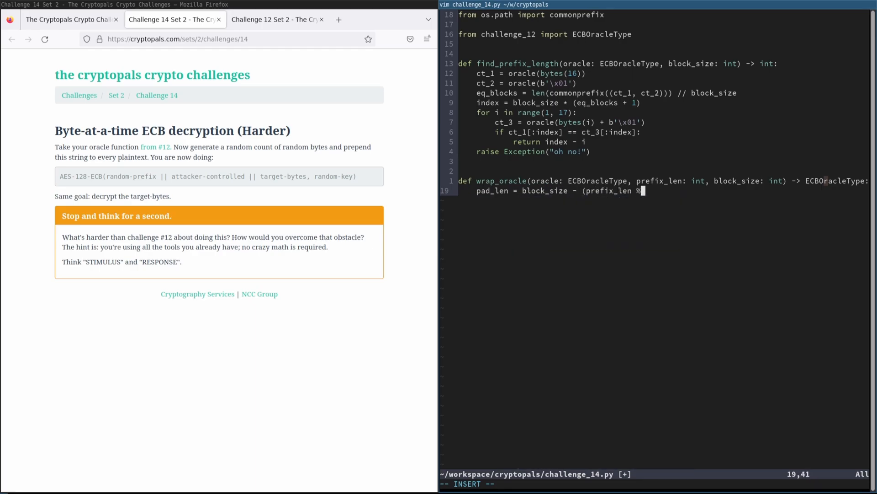
{"action": "type", "text": "block_size)"}
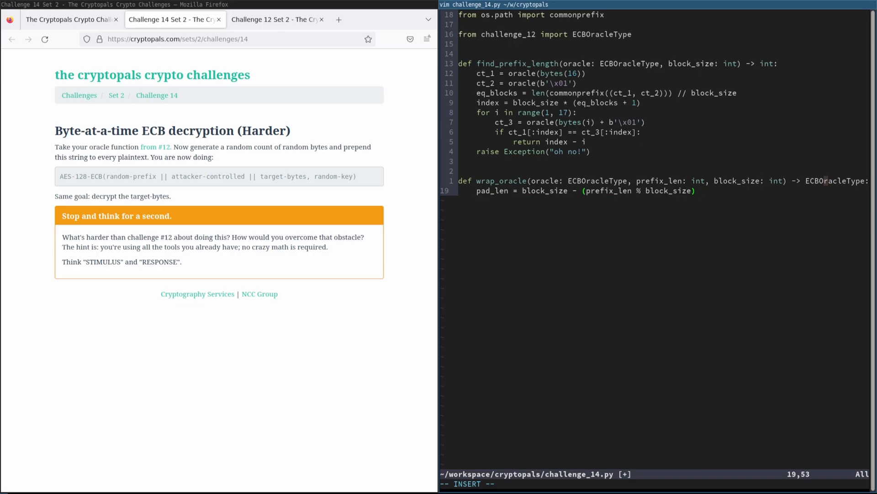
{"action": "type", "text": "cutoff_ind = prefix_"}
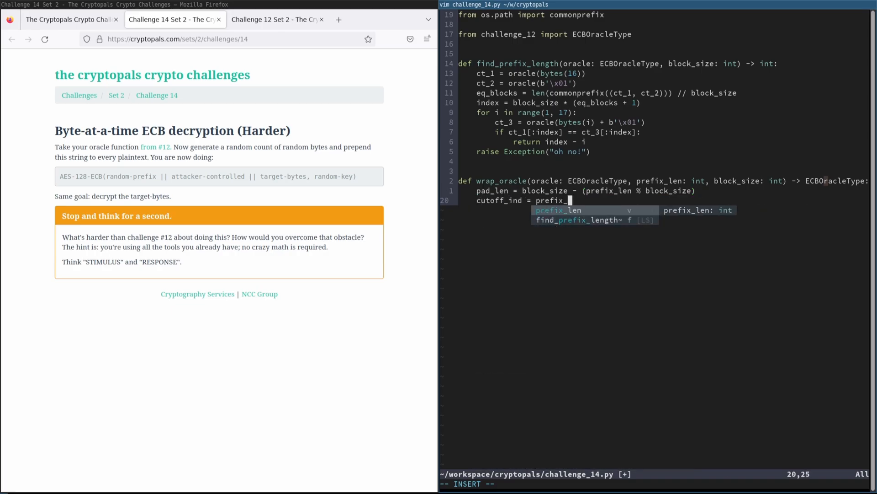
{"action": "type", "text": "len + pad_len)"}
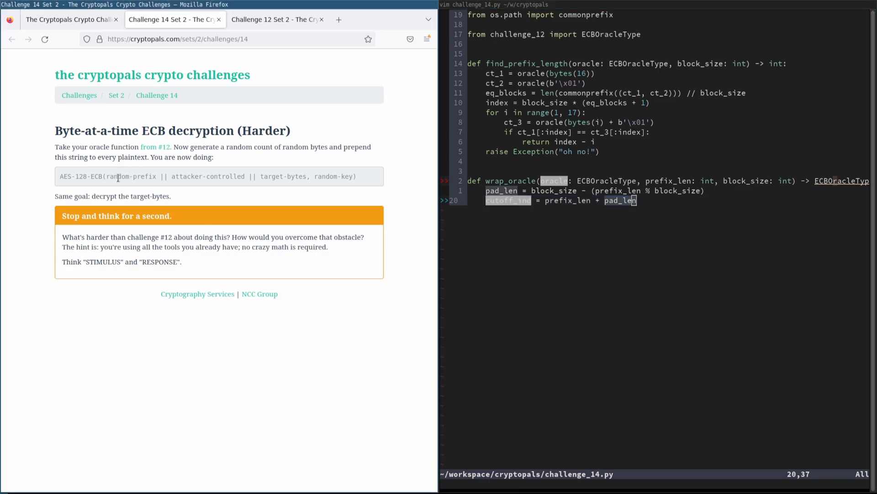
{"action": "mouse_move", "coordinate": [102, 176]}
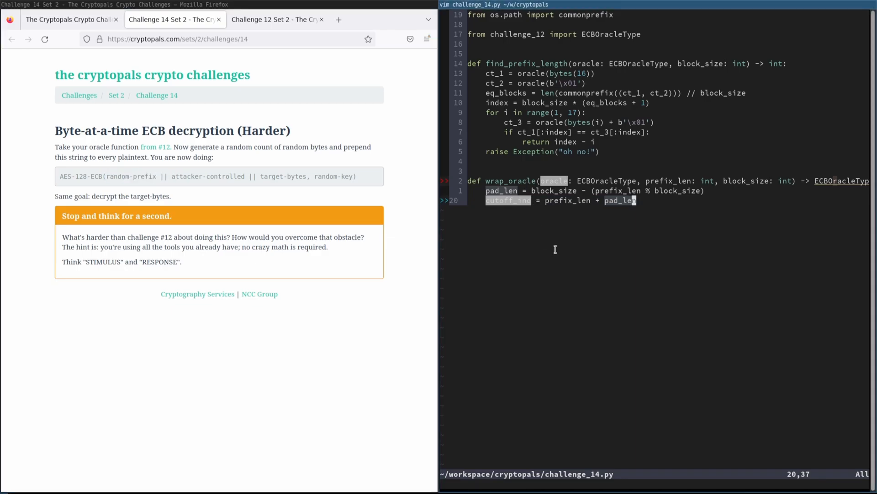
{"action": "mouse_move", "coordinate": [557, 269]}
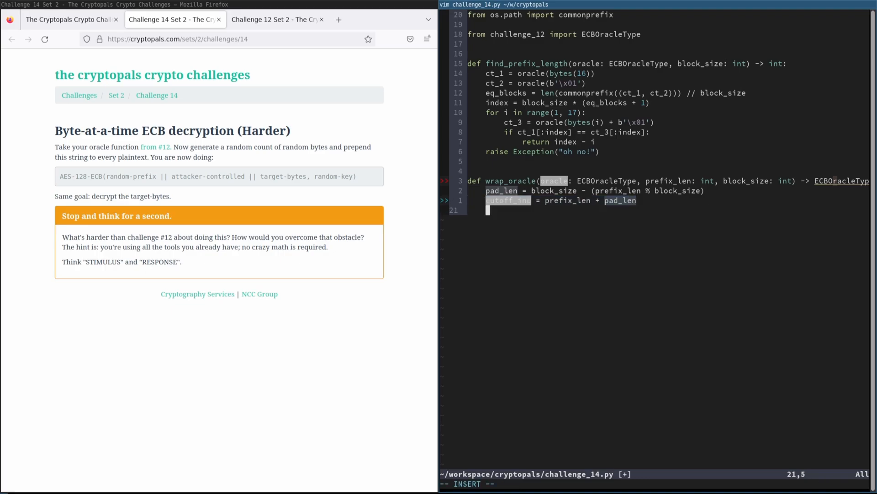
- Define nested wrapped_oracle(message: bytes) -> bytes returning oracle(bytes(pad_len) + message)[cutoff_ind:]
{"action": "type", "text": "def"}
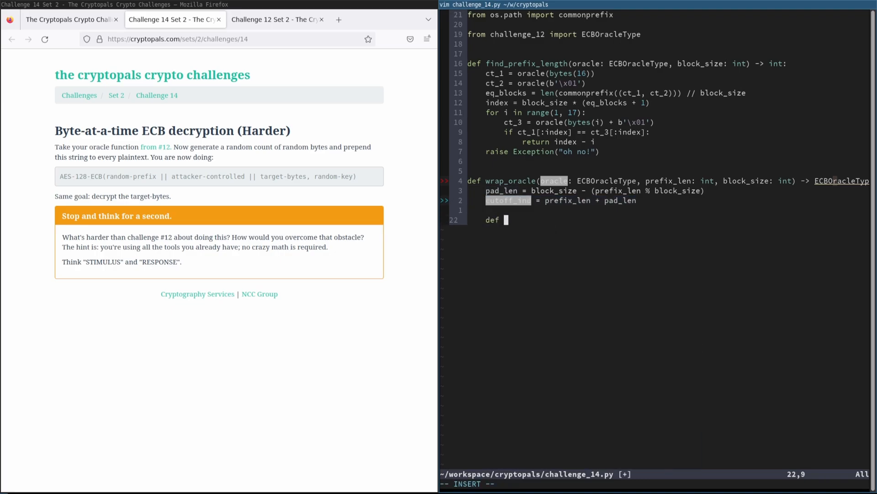
{"action": "type", "text": "w"}
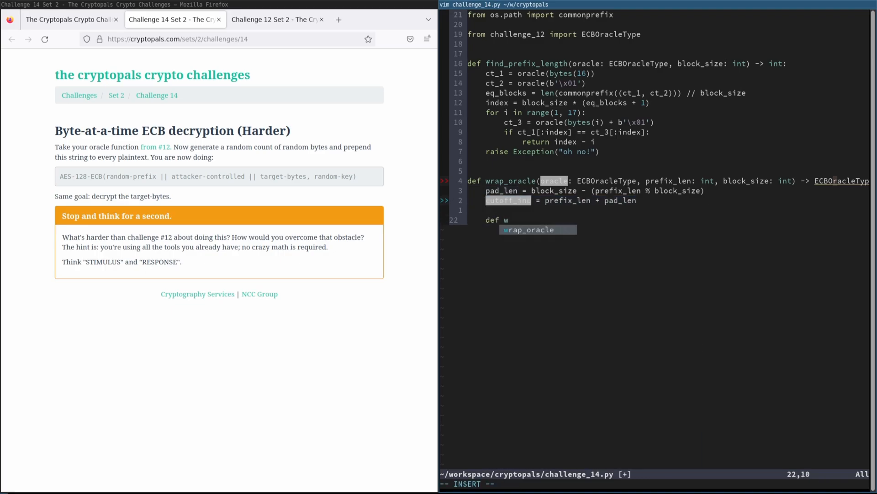
{"action": "type", "text": "rapped_oracle(mes"}
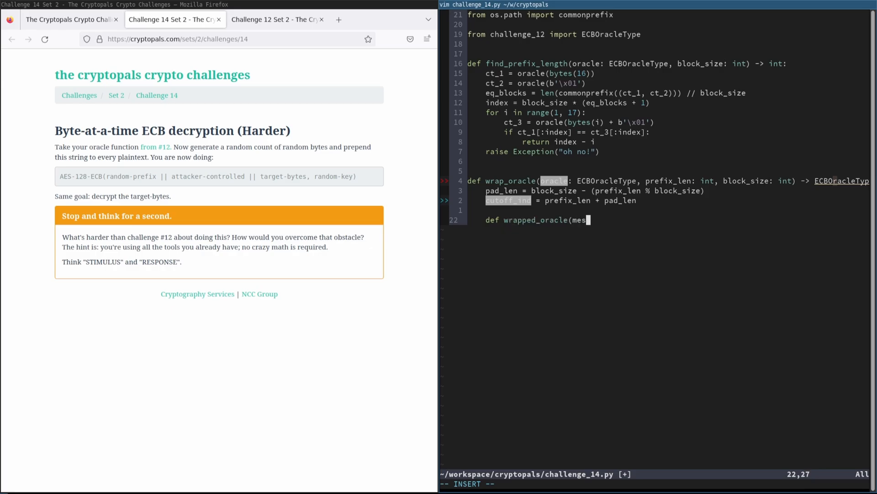
{"action": "type", "text": "sage: bytes) -> bytes:"}
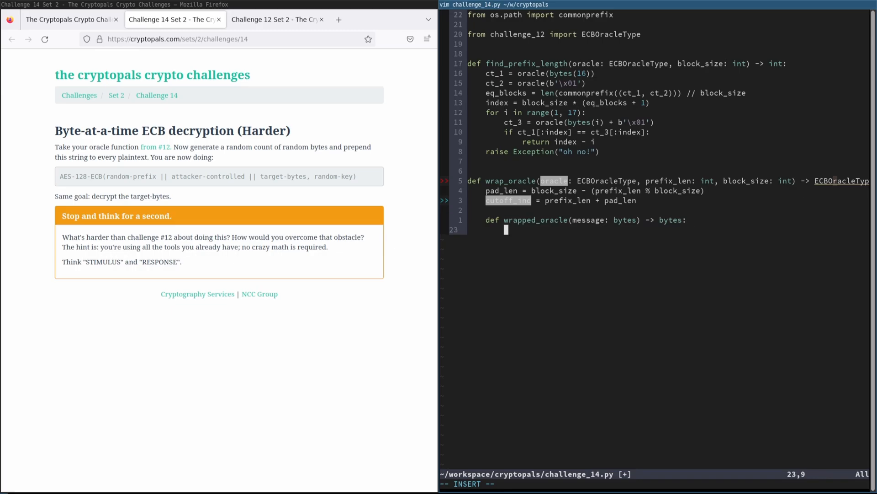
{"action": "type", "text": "return oracle(bytes(pad_len) + message"}
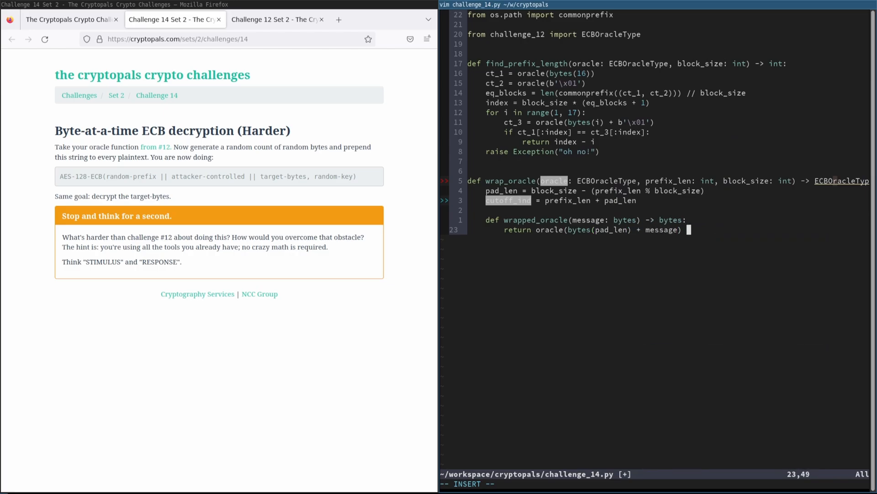
{"action": "type", "text": "[cutoff_ind:"}
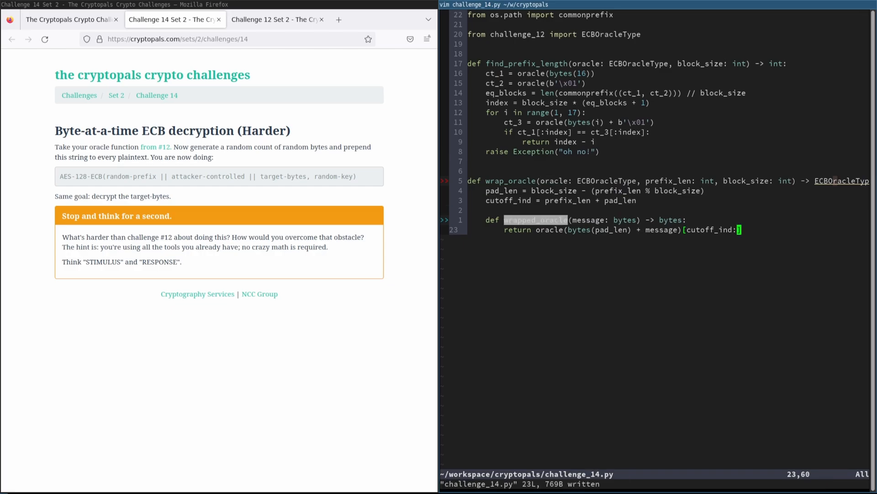
- Return wrapped_oracle from wrap_oracle, remove the stray blank line, and save the file
{"action": "type", "text": "return w"}
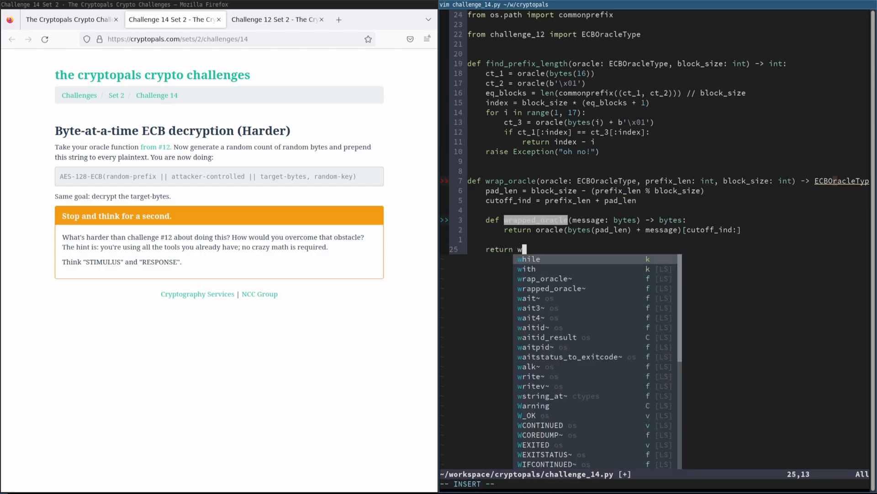
{"action": "type", "text": "wrapped_oracle()"}
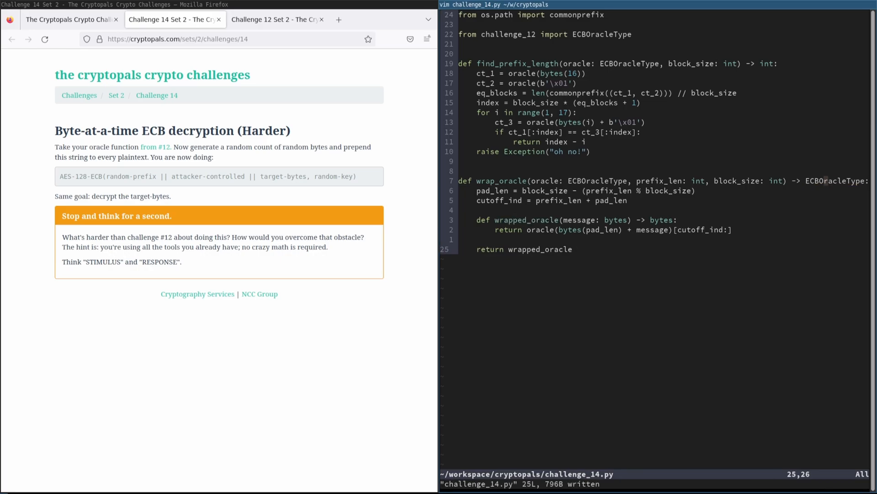
{"action": "key", "text": "dd"}
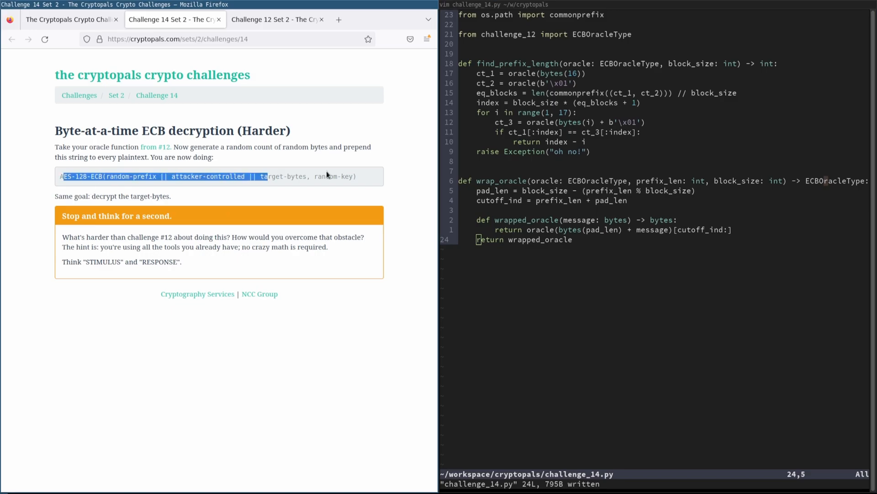
- Reread the Challenge 12 oracle description in Firefox and return to the Challenge 14 tab
{"action": "left_click", "coordinate": [274, 20]}
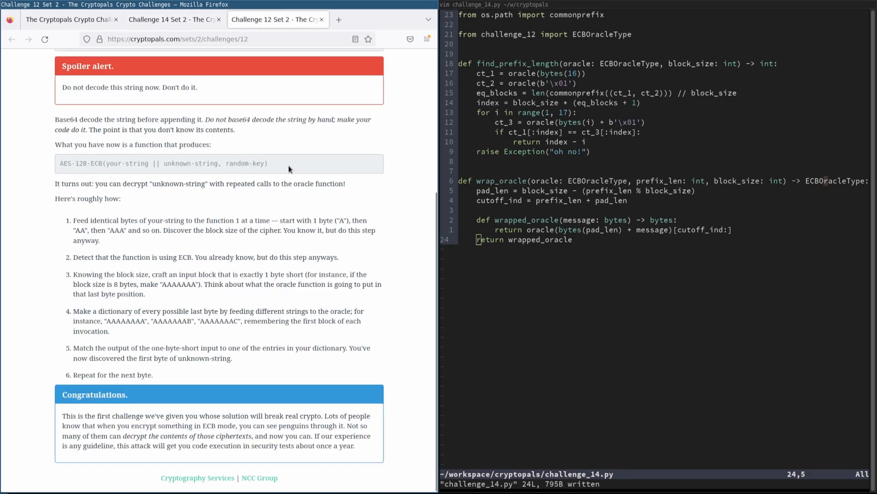
{"action": "left_click", "coordinate": [173, 19]}
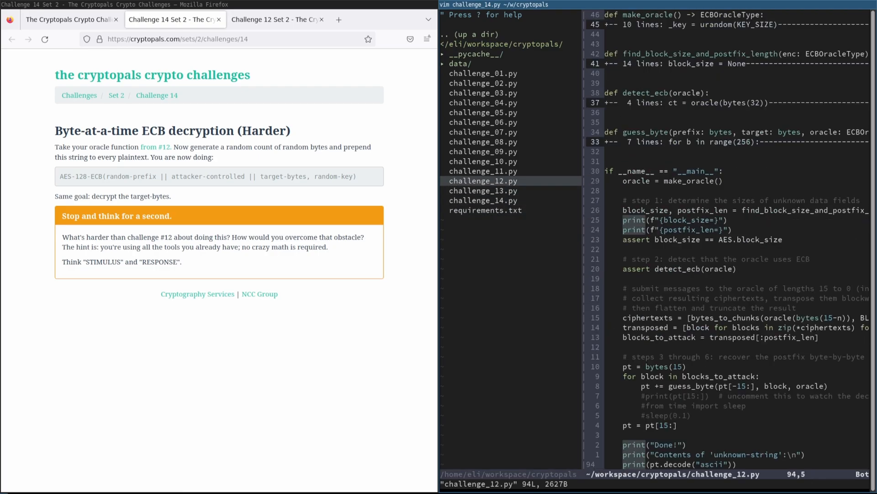
- Write the stub def main(oracle: ECBOracleType, block_size: int, postfix_len: int) -> bytes above the __main__ block
{"action": "scroll", "scroll_direction": "down", "scroll_amount": 3}
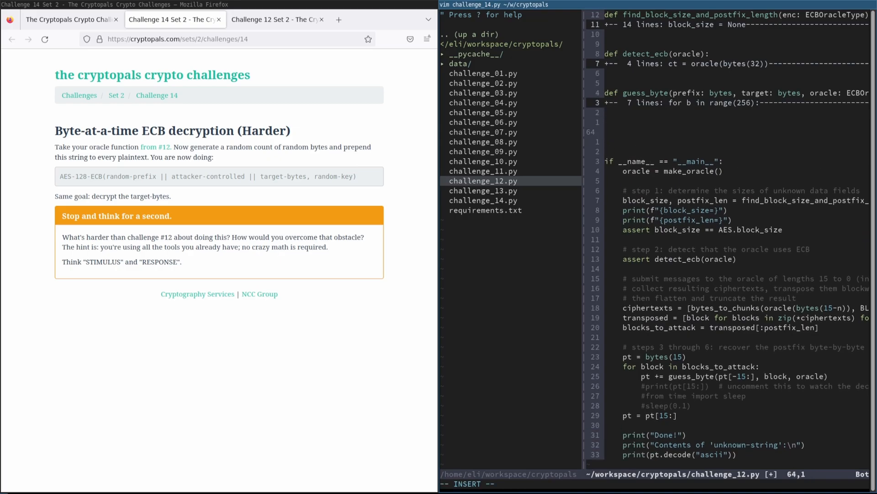
{"action": "type", "text": "def"}
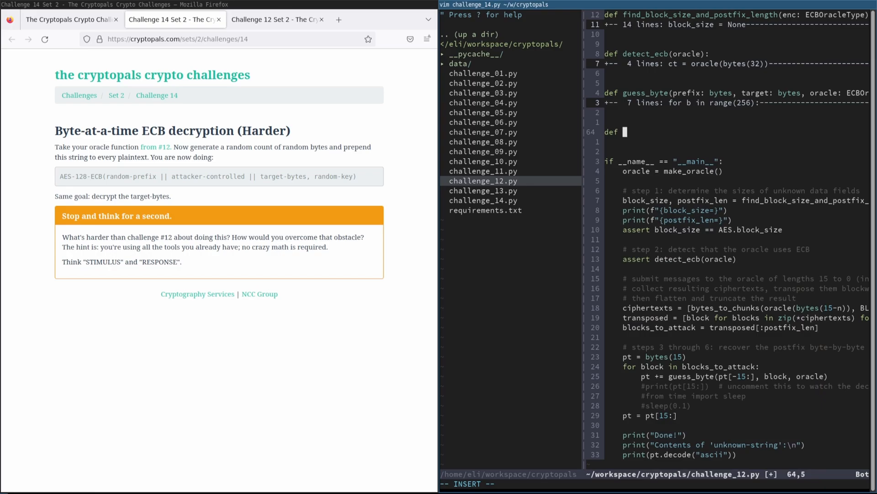
{"action": "type", "text": "main("}
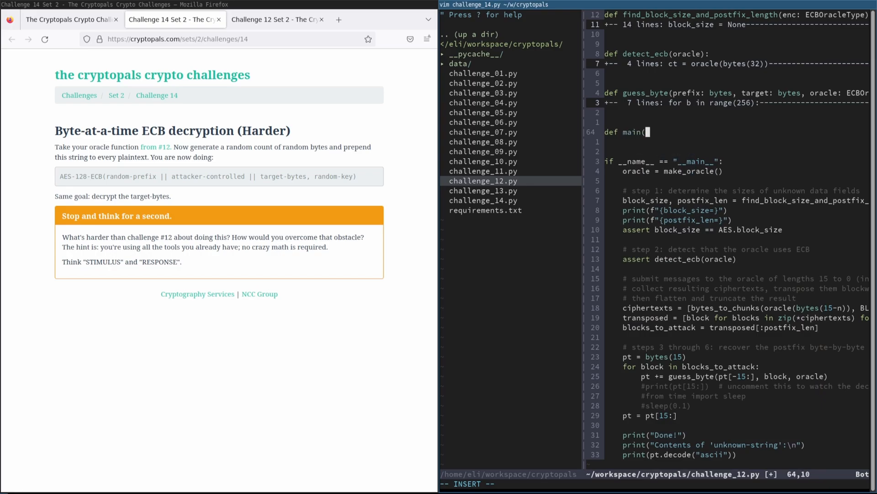
{"action": "type", "text": "oracle):"}
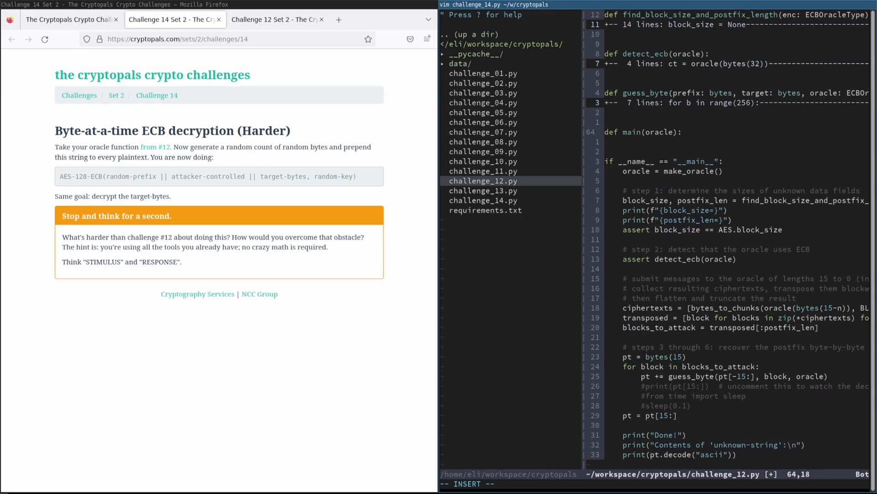
{"action": "type", "text": "block_size, postfix_len"}
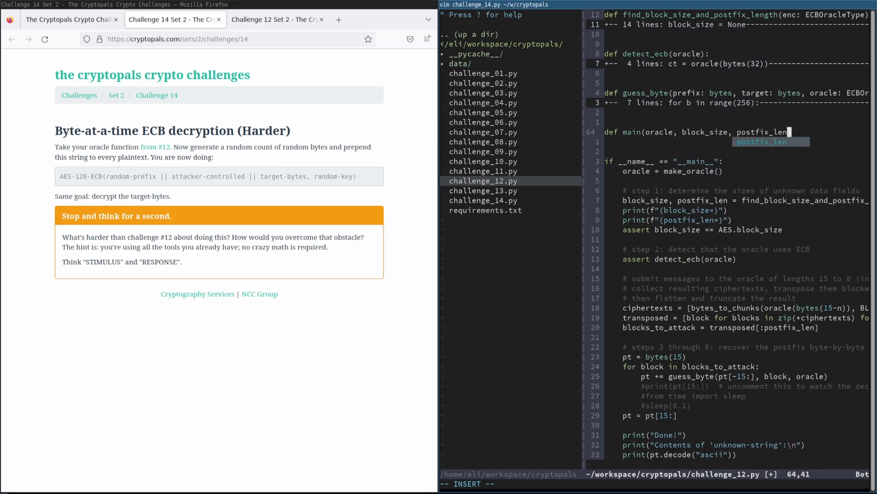
{"action": "type", "text": "):"}
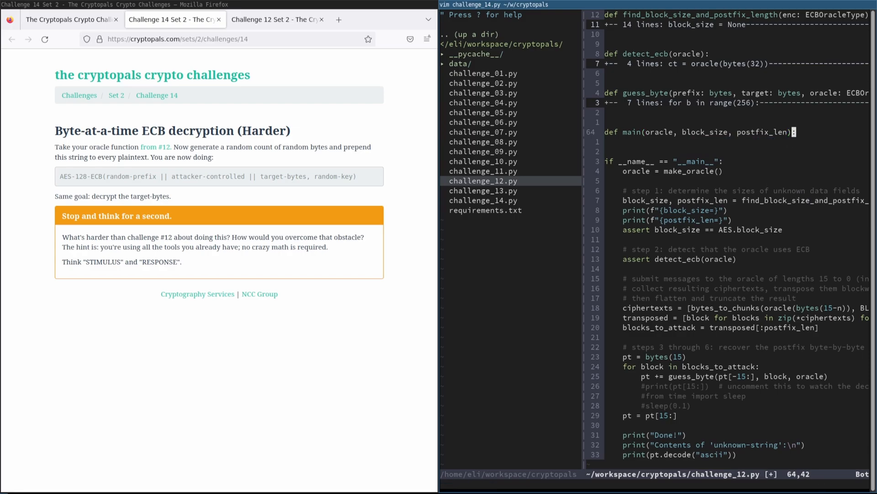
{"action": "key", "text": "o"}
{"action": "type", "text": ": "}
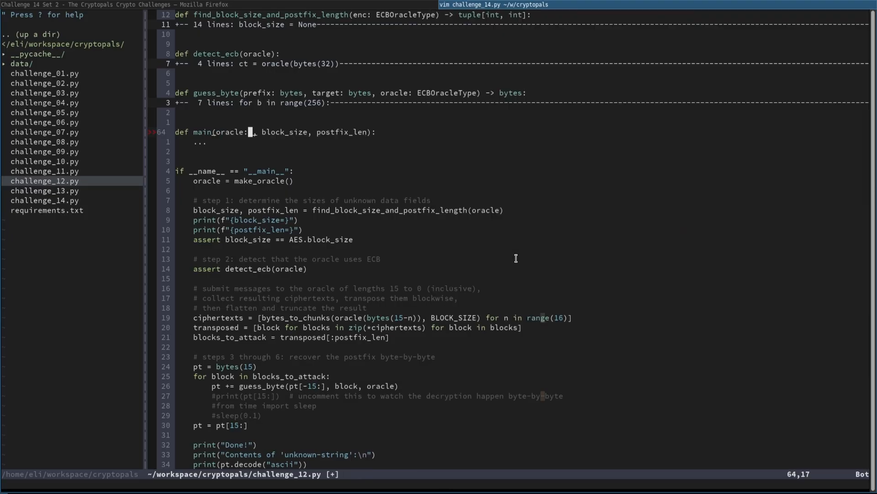
{"action": "type", "text": "ECBOracleType"}
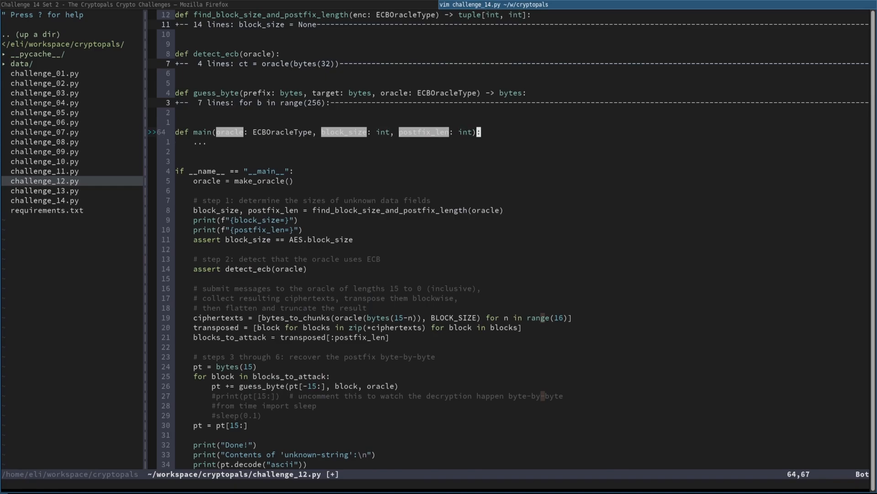
{"action": "type", "text": "-> bytes:"}
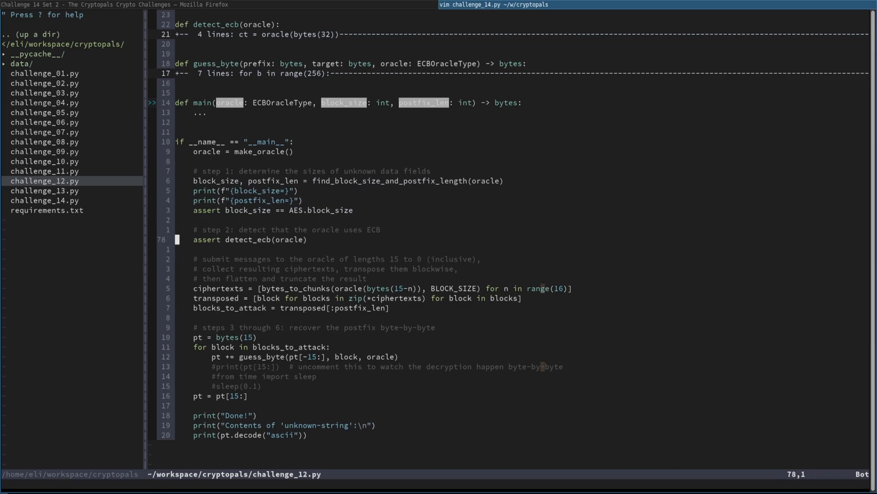
- Cut the step 2–6 decryption lines into main's body so it returns pt[15:]
{"action": "key", "text": "V"}
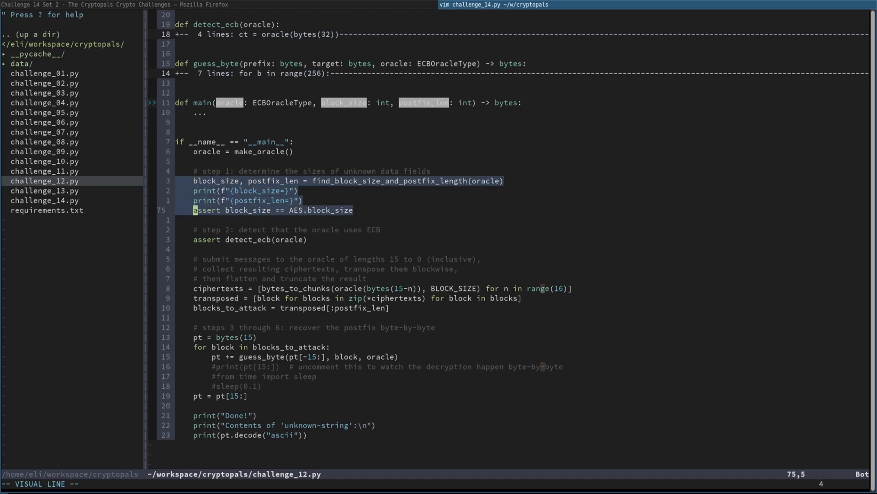
{"action": "key", "text": "Escape"}
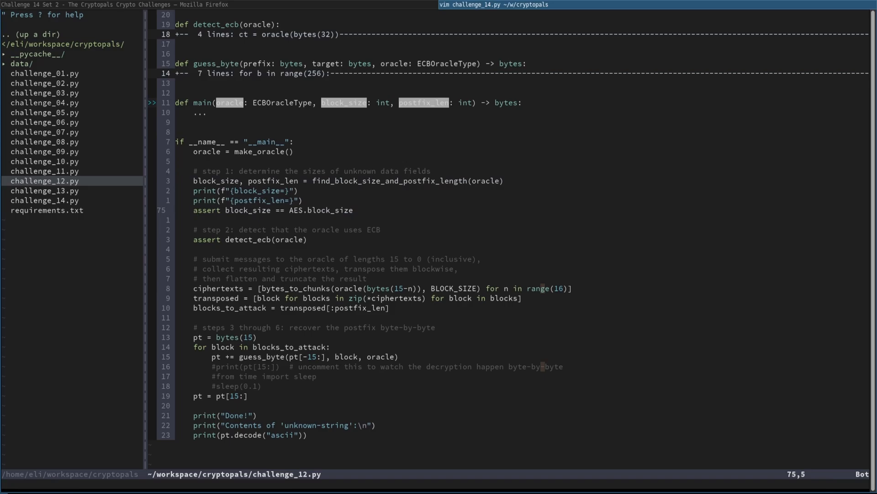
{"action": "key", "text": "V"}
{"action": "type", "text": "return"}
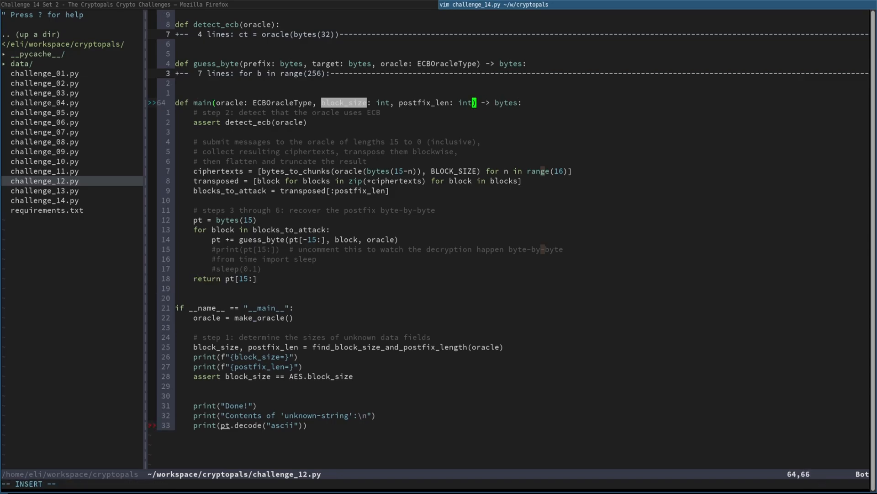
- Give main() a fancy=False parameter guarding the debug print-and-sleep lines
{"action": "type", "text": ", fancy=False"}
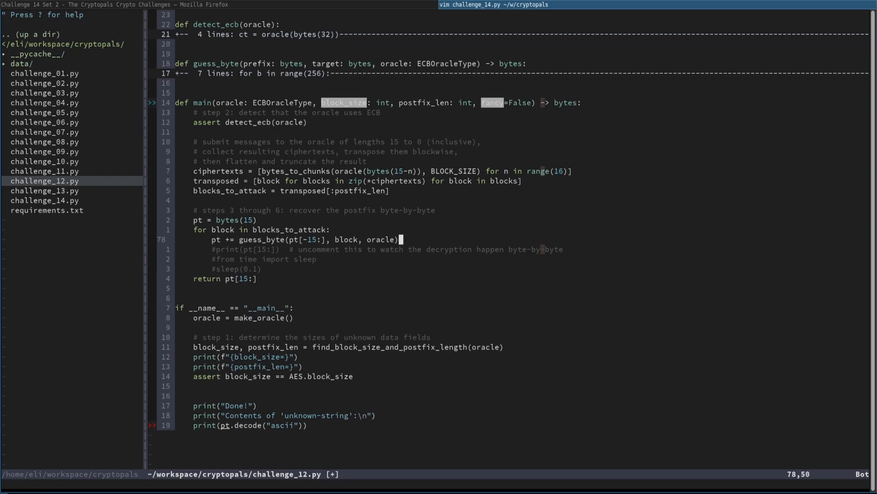
{"action": "type", "text": "if F"}
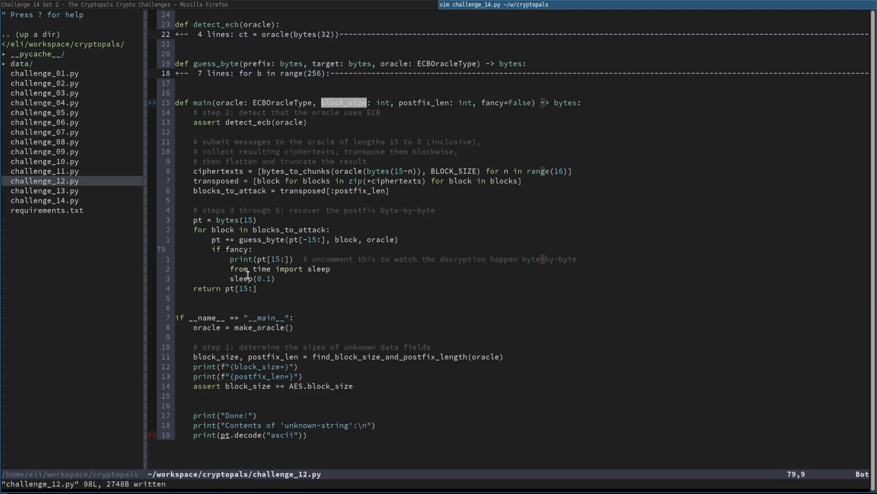
{"action": "mouse_move", "coordinate": [269, 296]}
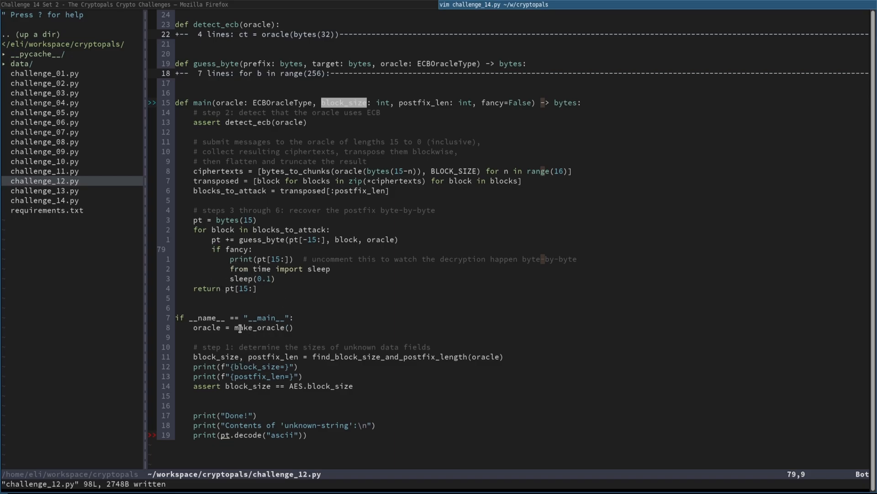
{"action": "mouse_move", "coordinate": [273, 300]}
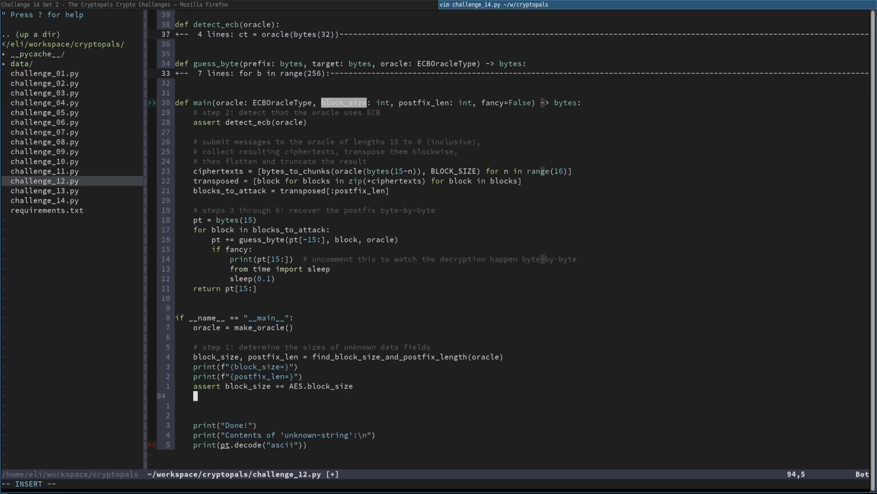
- Set pt = main(oracle, postfix_len) in the __main__ block and drop block_size from main's signature
{"action": "type", "text": "main(oracle, block_size, postfix_len"}
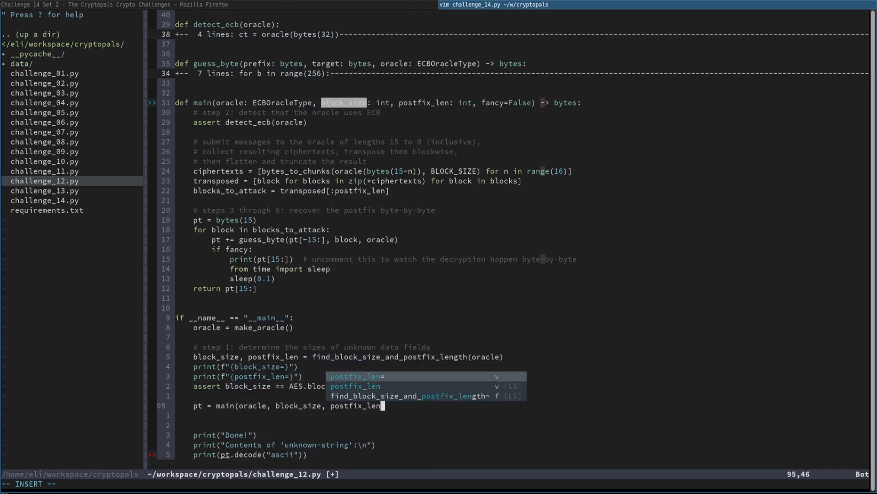
{"action": "key", "text": "Escape"}
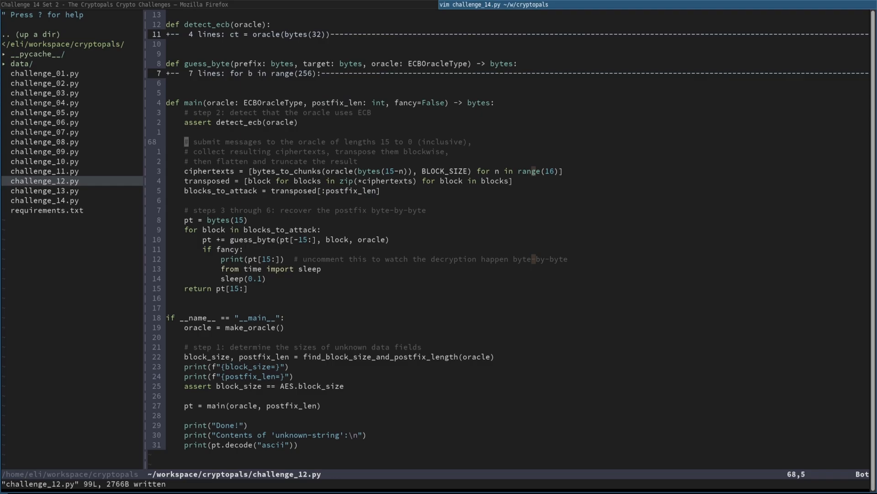
- Suspend Vim and run python3 challenge_12.py in the fish shell to check the refactor
{"action": "key", "text": "ctrl+z"}
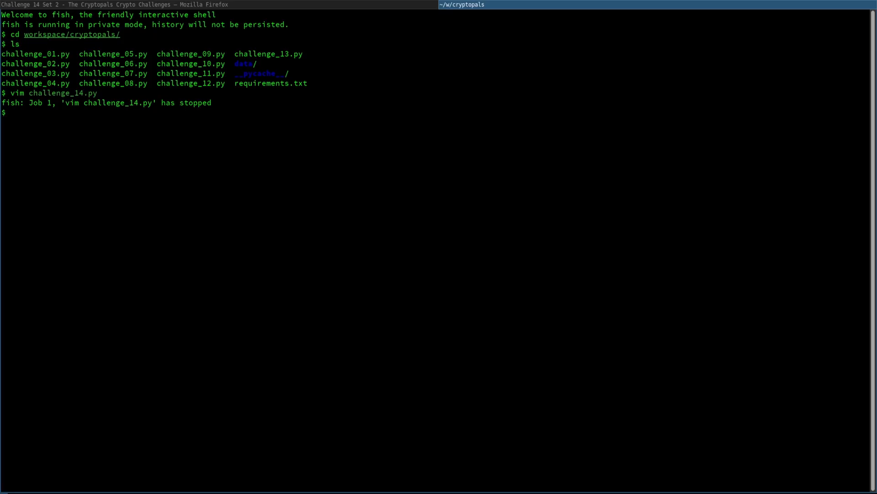
{"action": "type", "text": "python3 challenge_12.py"}
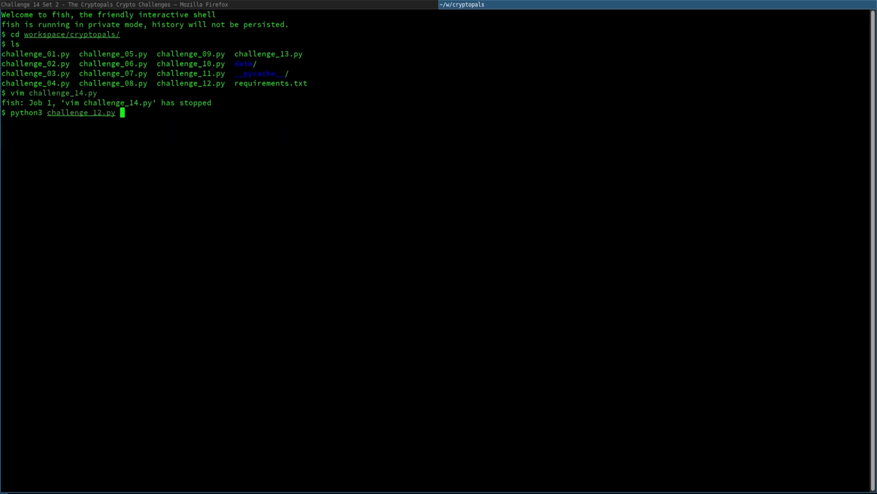
{"action": "key", "text": "Return"}
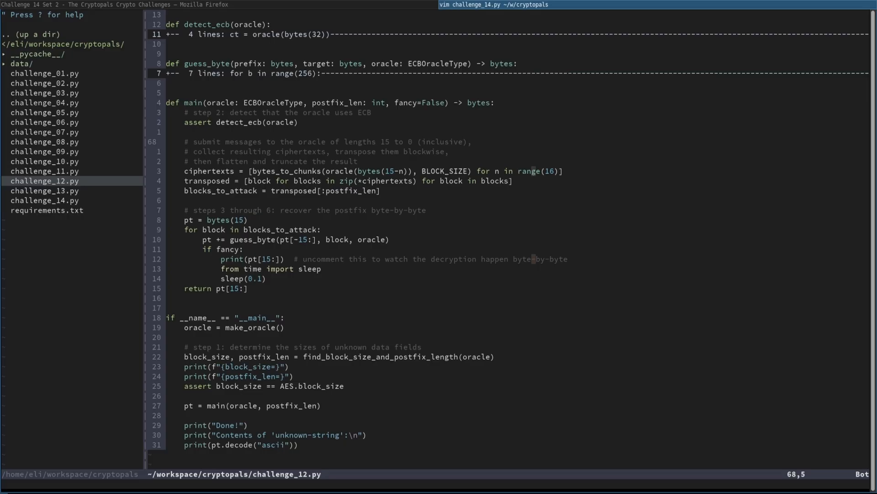
- Open challenge_14.py in a split, import * from challenge_12, and start __main__ with oracle = make_oracle()
{"action": "key", "text": "G"}
{"action": "type", "text": "if __name__ == \"__mai"}
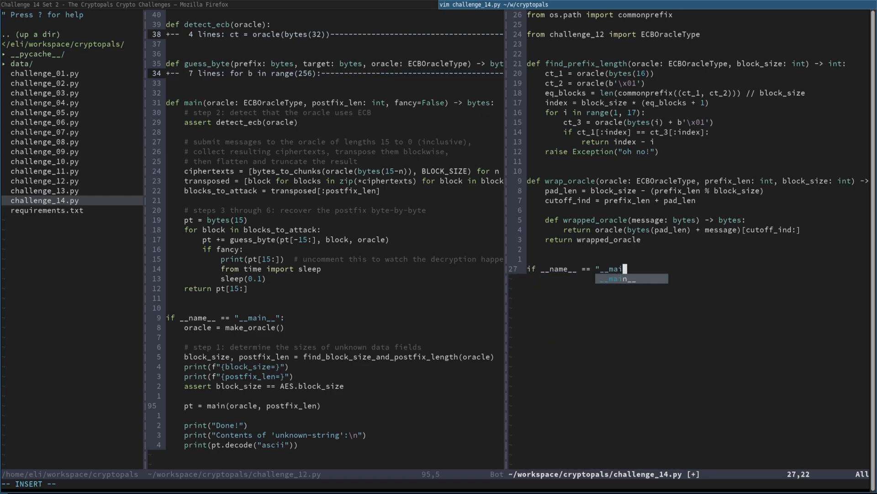
{"action": "type", "text": "oracle = make_oracle("}
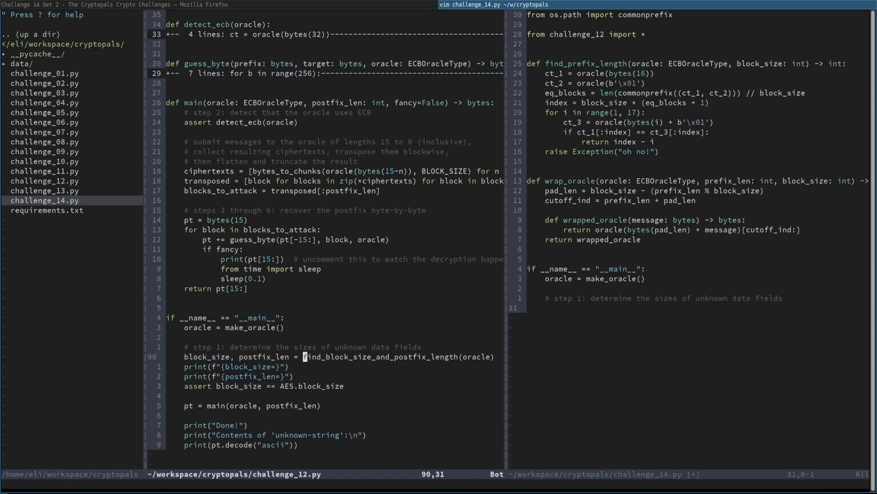
- Copy the step 1 detection, print and assert lines into challenge_14.py, renaming postfix_len to affix_len
{"action": "key", "text": "v"}
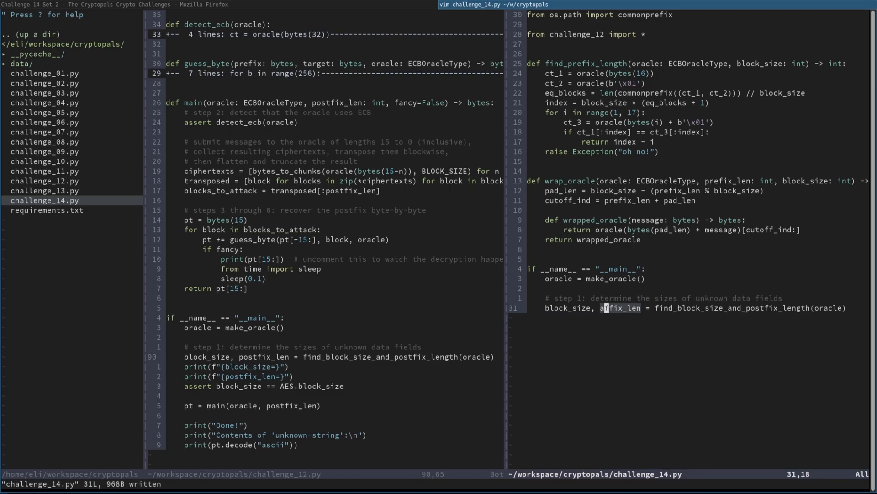
{"action": "key", "text": "0"}
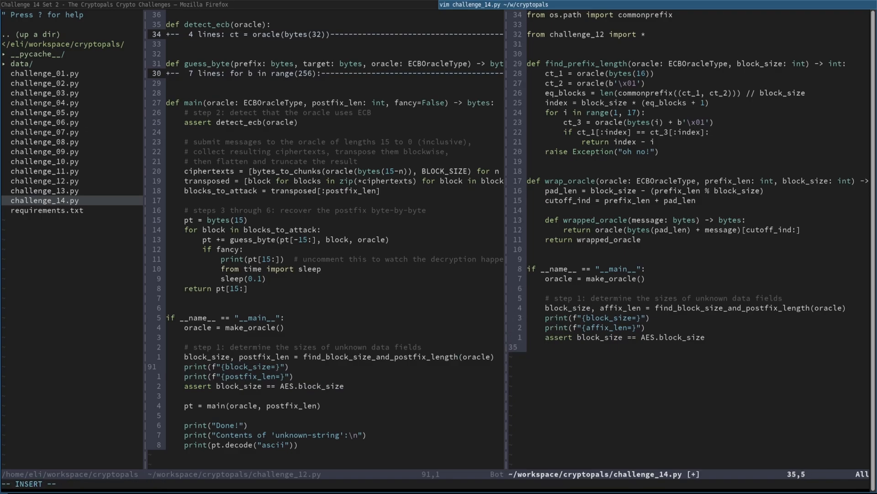
- Compute prefix_len with find_prefix_length and wrap the oracle with prefix_len and block_size
{"action": "type", "text": "prefix_len = find_prefix_length("}
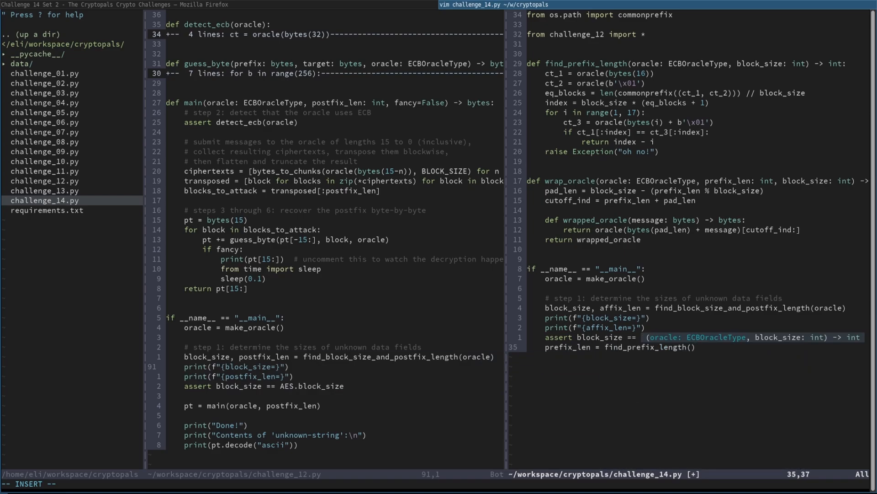
{"action": "type", "text": "oracle, block_size"}
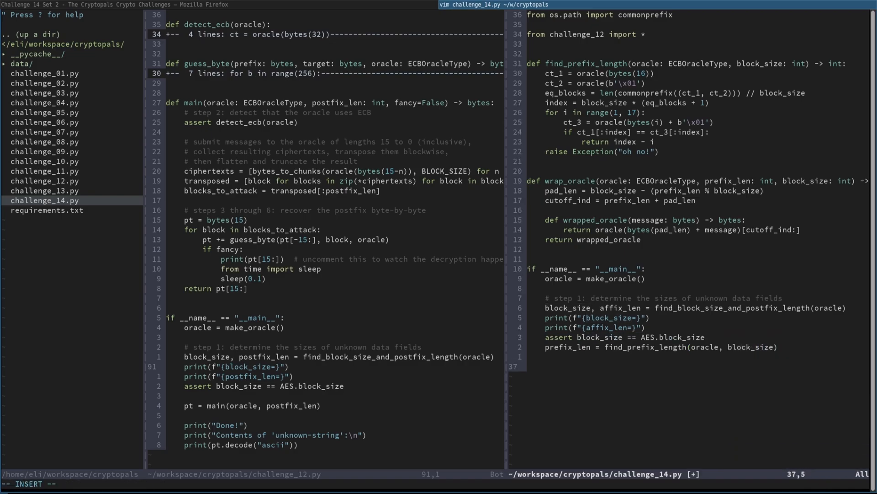
{"action": "type", "text": "# wrap the oracle"}
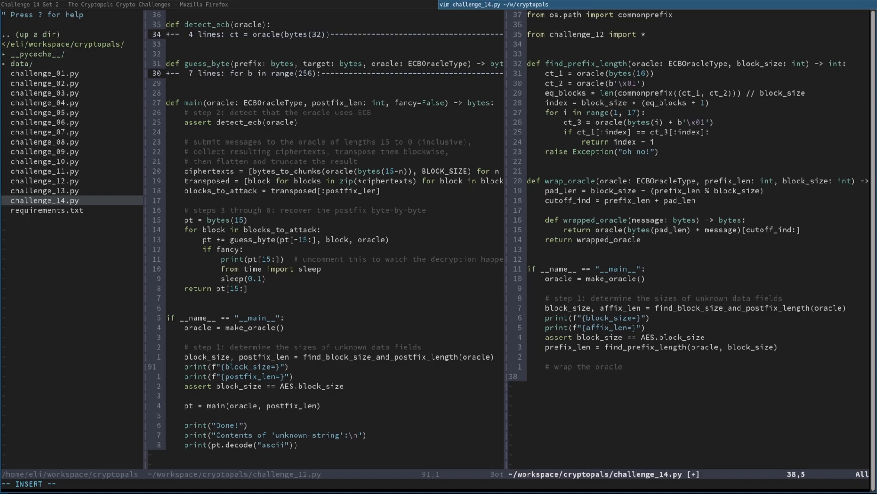
{"action": "type", "text": "oracle = wrap_oracle(oracle,"}
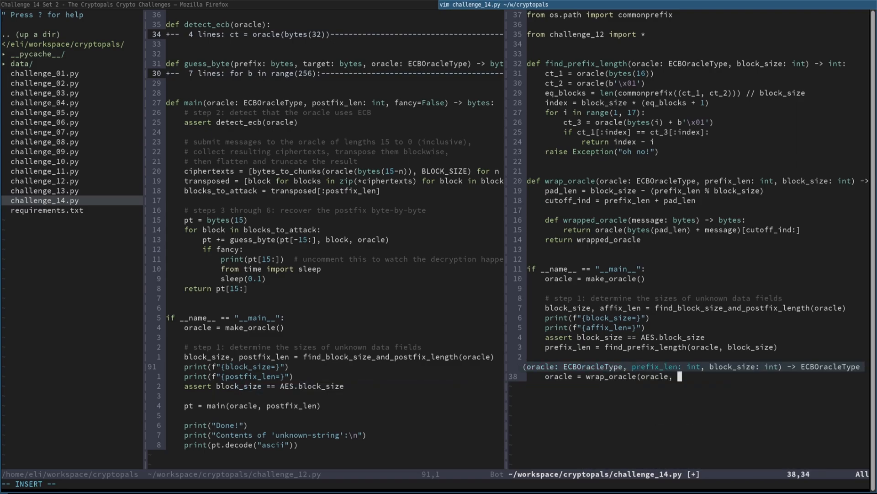
{"action": "type", "text": "prefix_len,"}
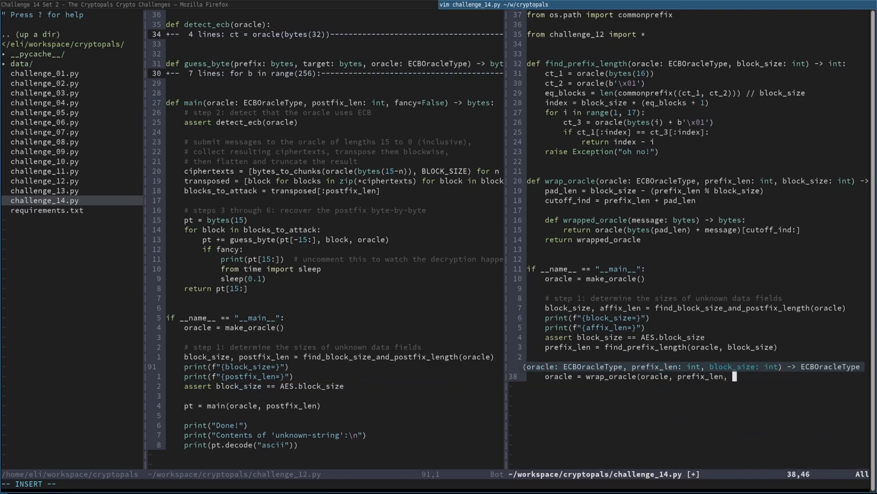
{"action": "type", "text": "block_size)"}
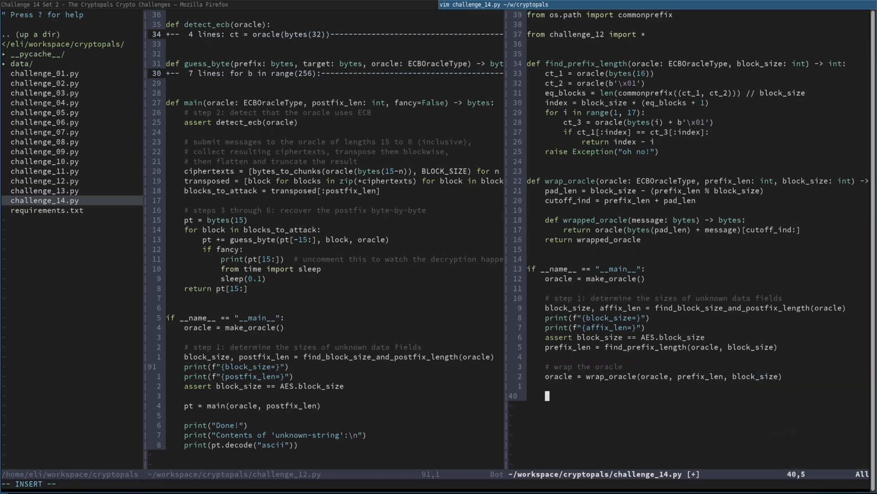
- Call pt = main(oracle, postfix_len) and print the decrypted result as in challenge_12.py
{"action": "type", "text": "pt = main("}
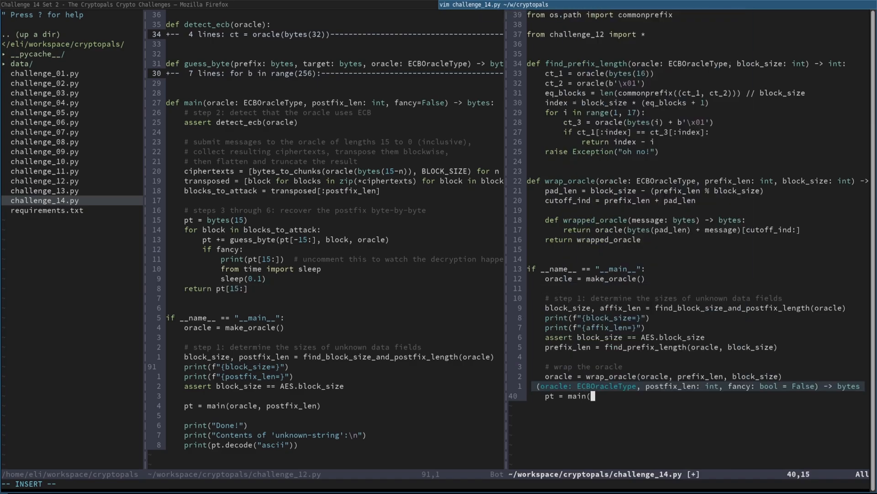
{"action": "type", "text": "oracle,"}
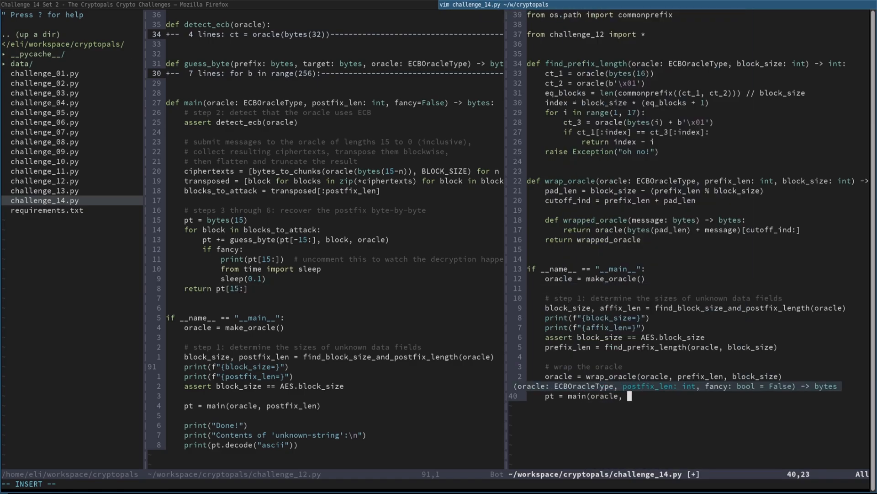
{"action": "type", "text": "postfix_len)"}
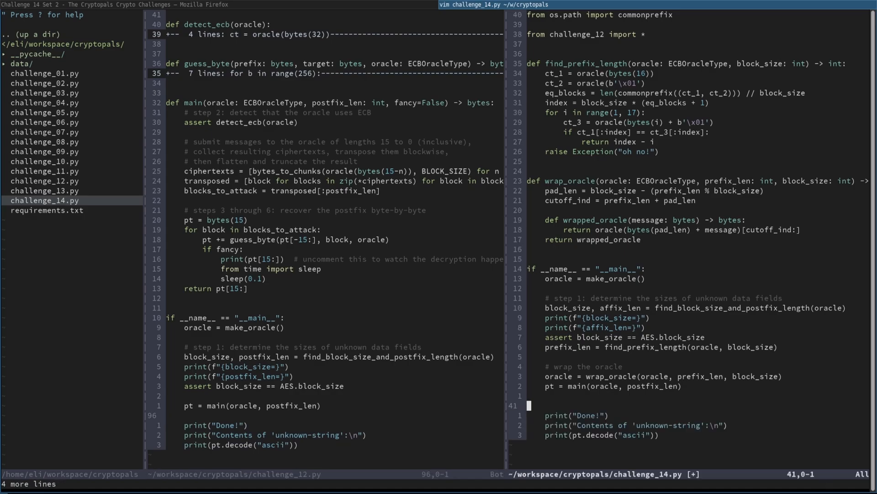
- Comment the main call as '# same as challenge 12:', save challenge_14.py and leave Vim for the shell
{"action": "scroll", "scroll_direction": "down", "scroll_amount": 3}
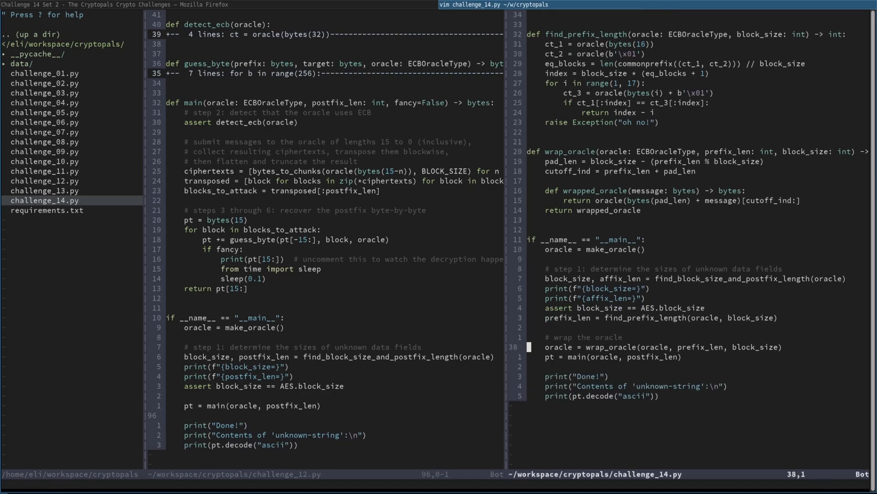
{"action": "type", "text": "# same as challenge 12:"}
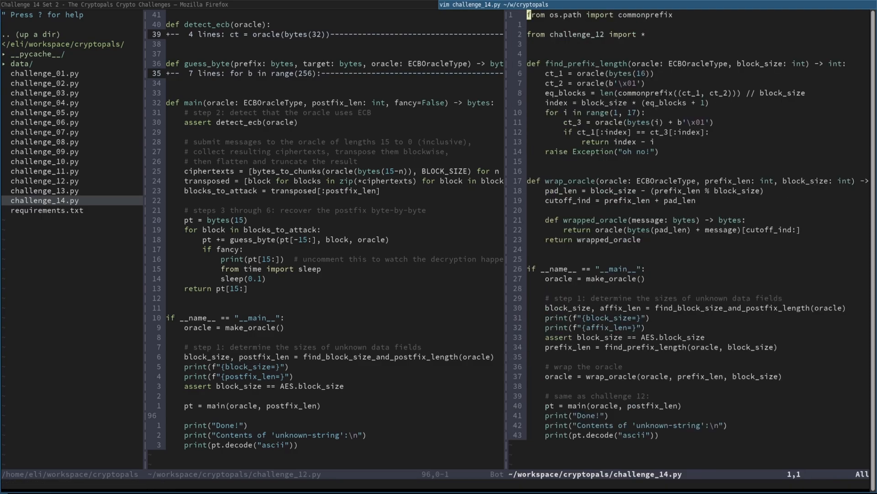
{"action": "key", "text": "G"}
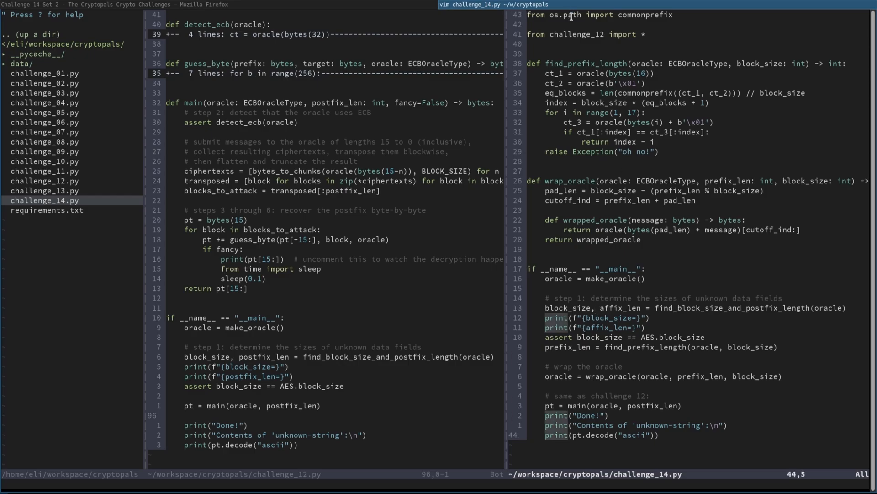
{"action": "type", "text": ":qa"}
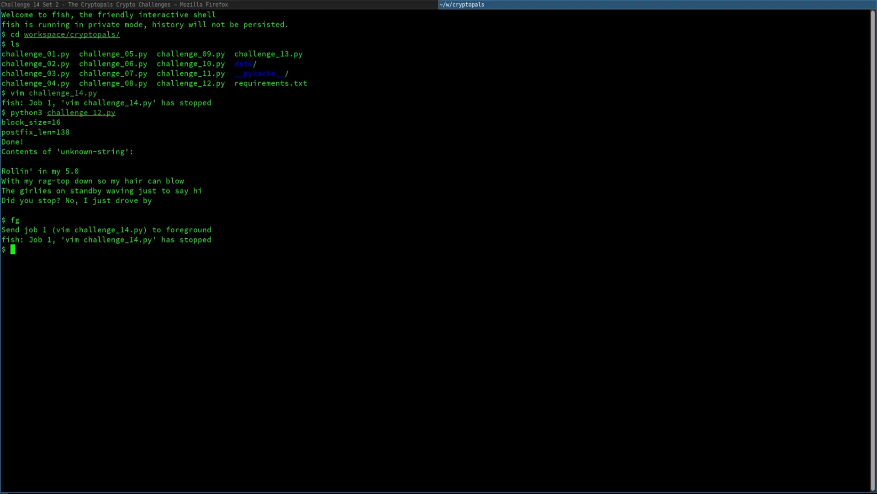
- Run python3 challenge_14.py, hit the postfix_len NameError, and resume Vim with fg
{"action": "type", "text": "python3 challenge_14.py"}
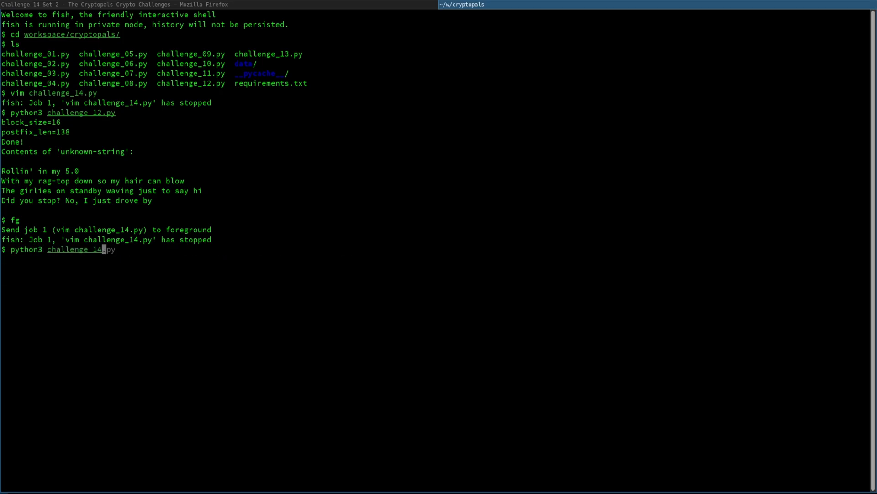
{"action": "key", "text": "Return"}
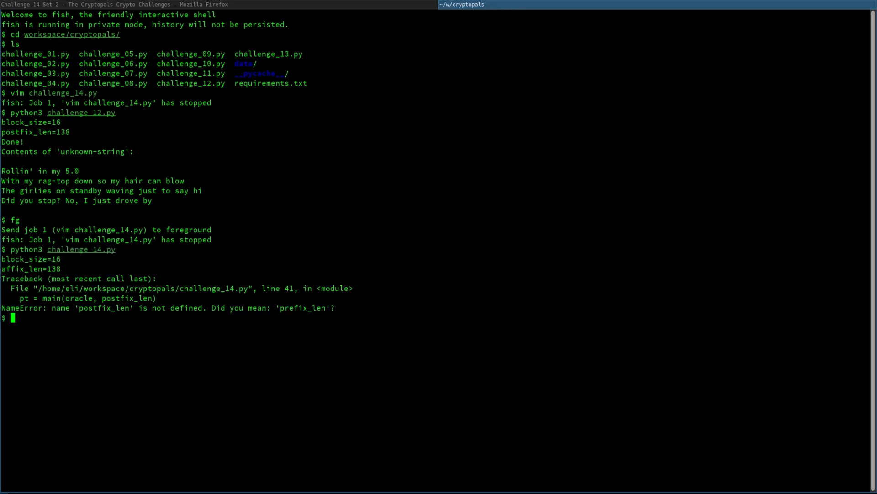
{"action": "type", "text": "fg"}
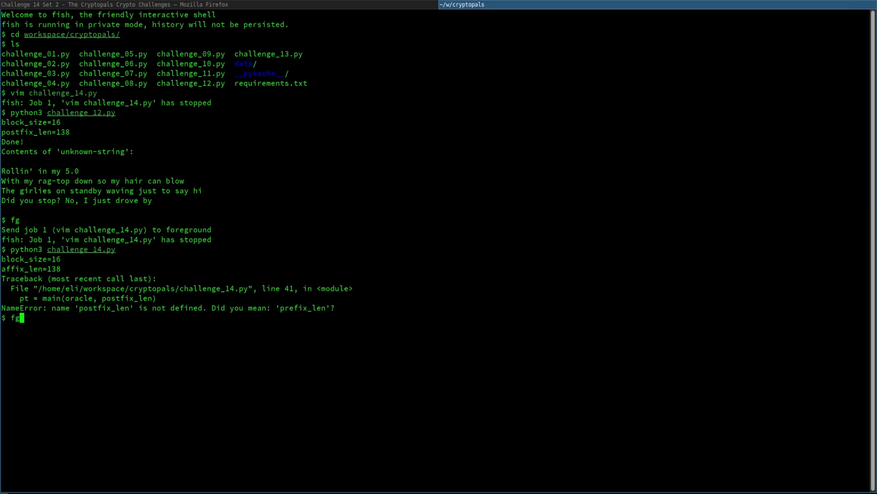
{"action": "key", "text": "Return"}
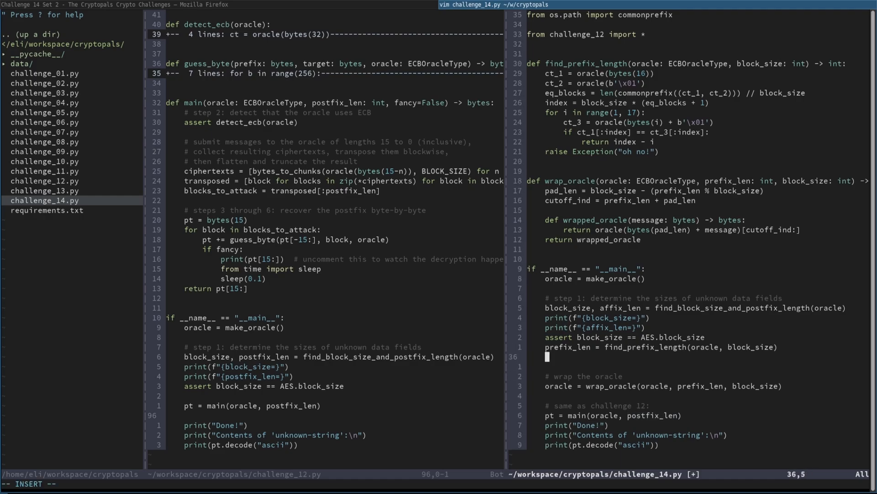
- Add postfix_len = affix_len - prefix_len and rerun challenge_14.py, reporting block_size=16 and affix_len=138
{"action": "type", "text": "postfix_len ="}
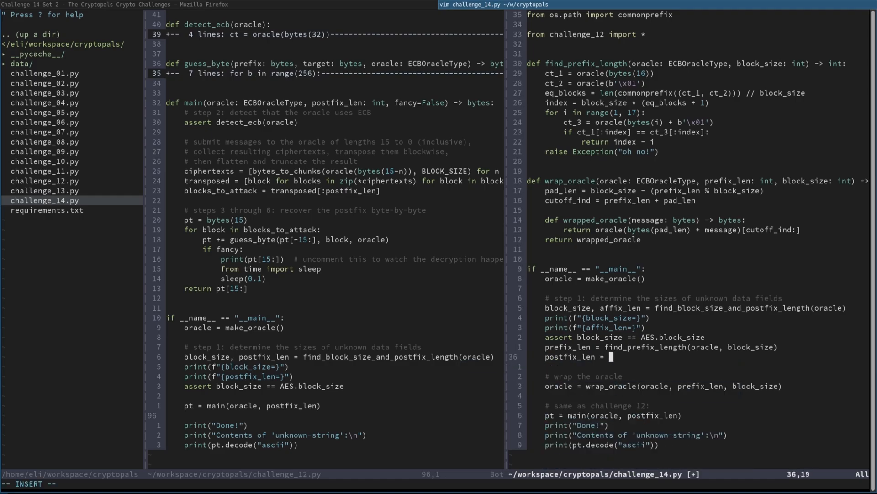
{"action": "type", "text": "affix_len -"}
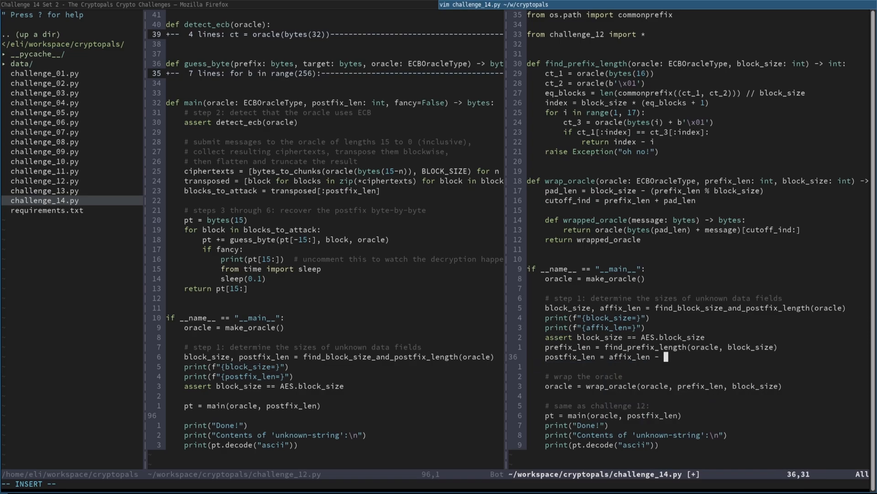
{"action": "type", "text": "prefix_le"}
{"action": "type", "text": "python3 challenge_14.py"}
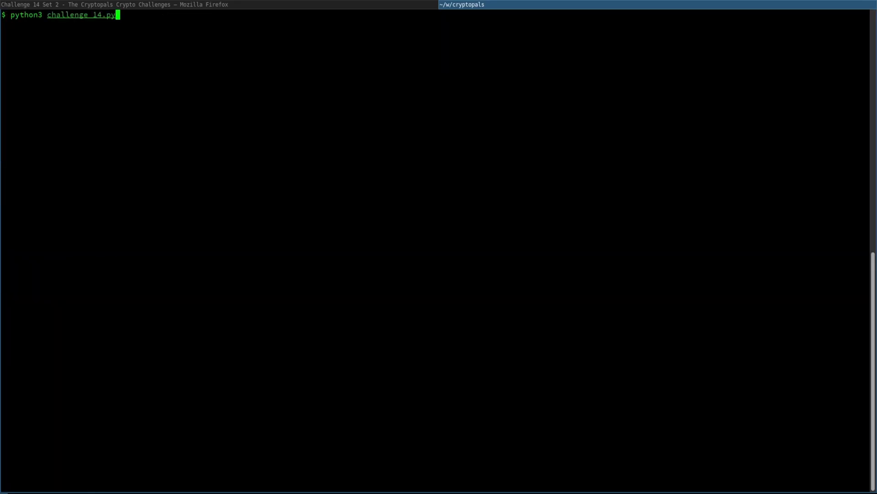
{"action": "key", "text": "Return"}
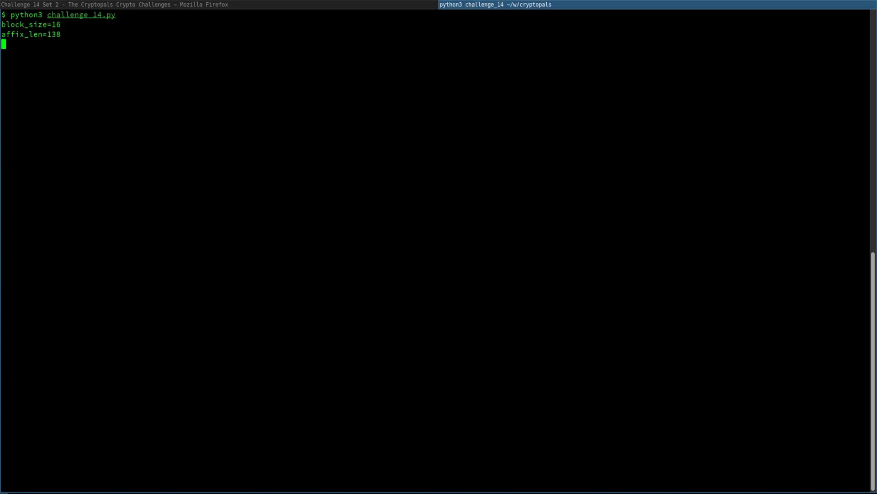